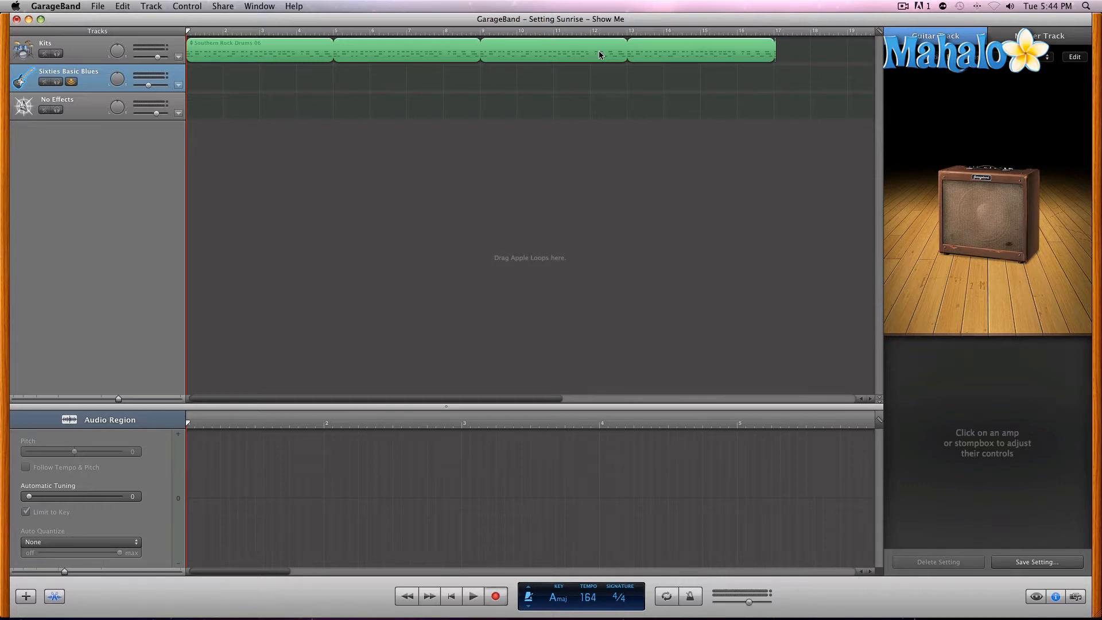
- Record a guitar take over the drum loop on the Sixties Basic Blues track, then stop
click(472, 596)
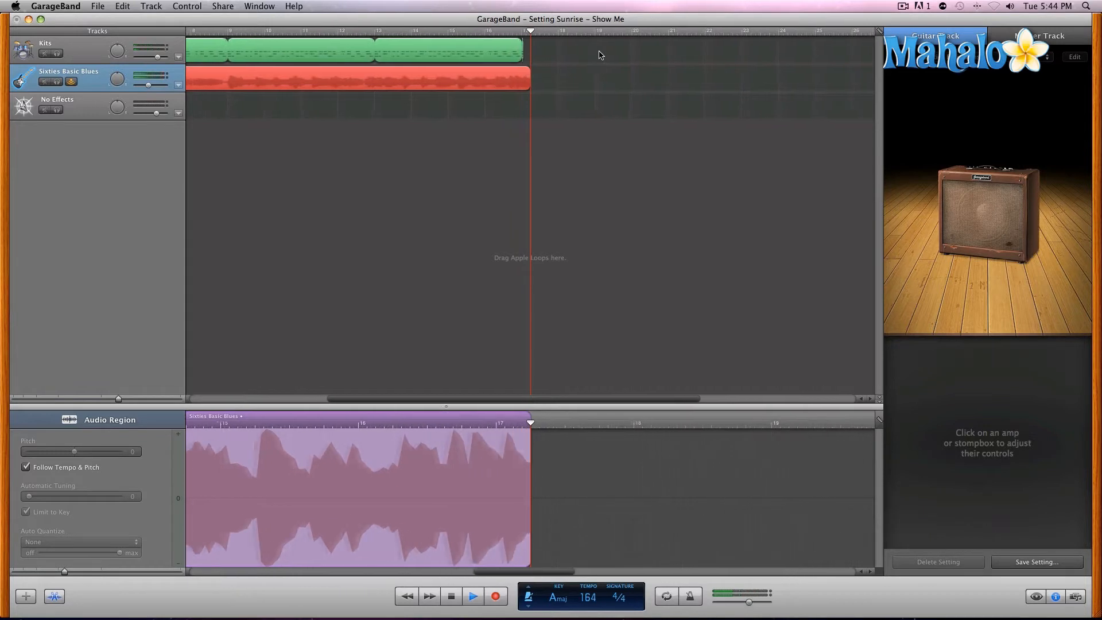
scroll(right, 3)
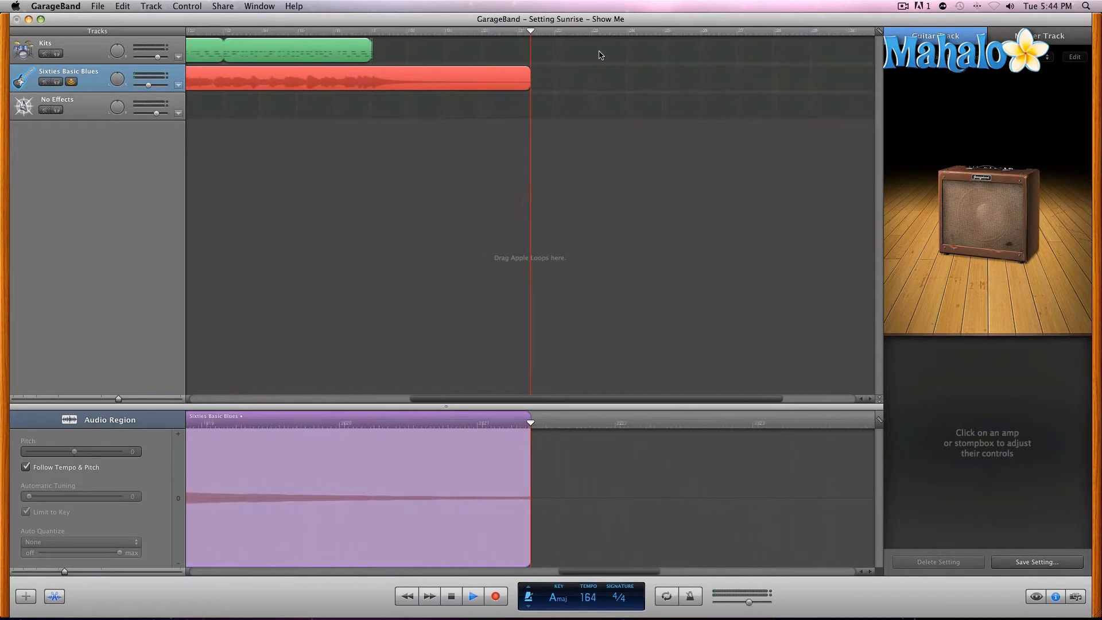
click(351, 77)
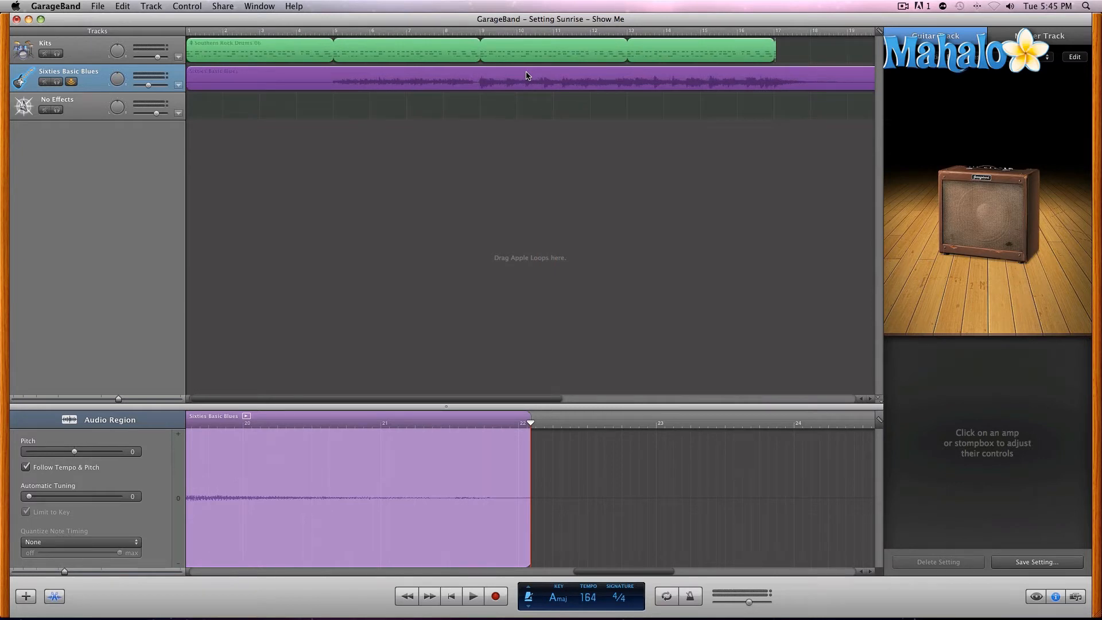
- Move the playhead to just before bar 5 where the recorded guitar comes in
click(325, 32)
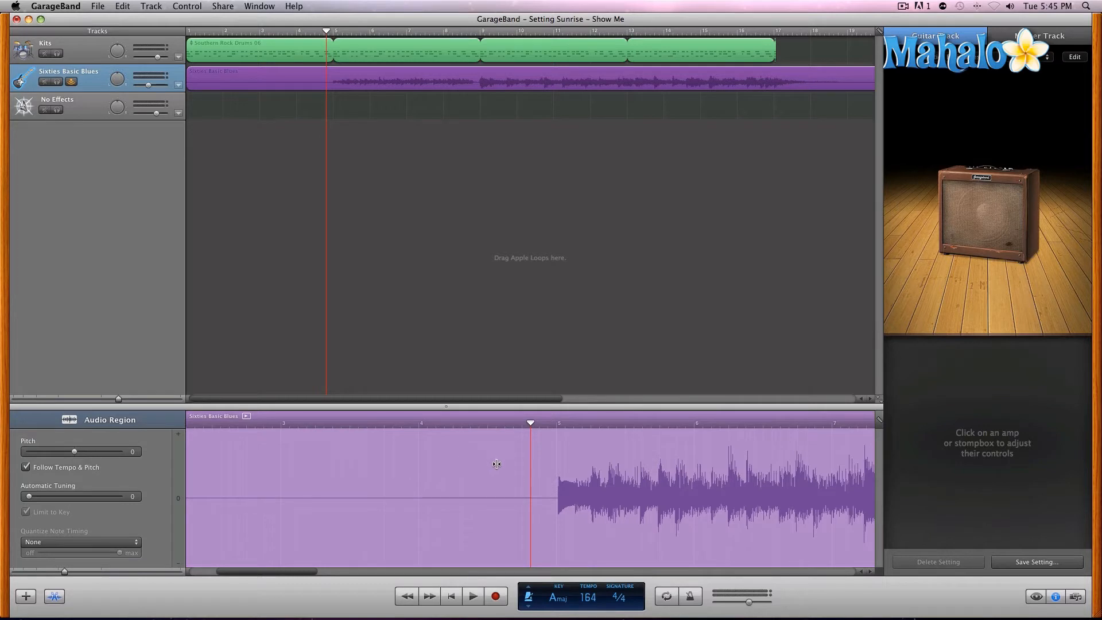
mouse_move(572, 480)
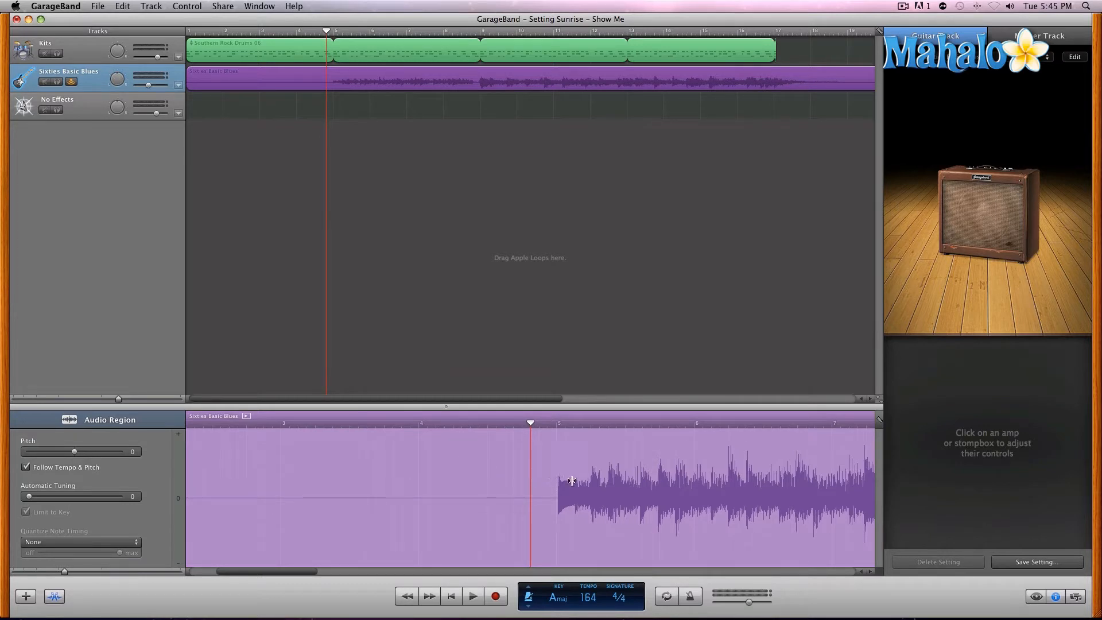
mouse_move(467, 499)
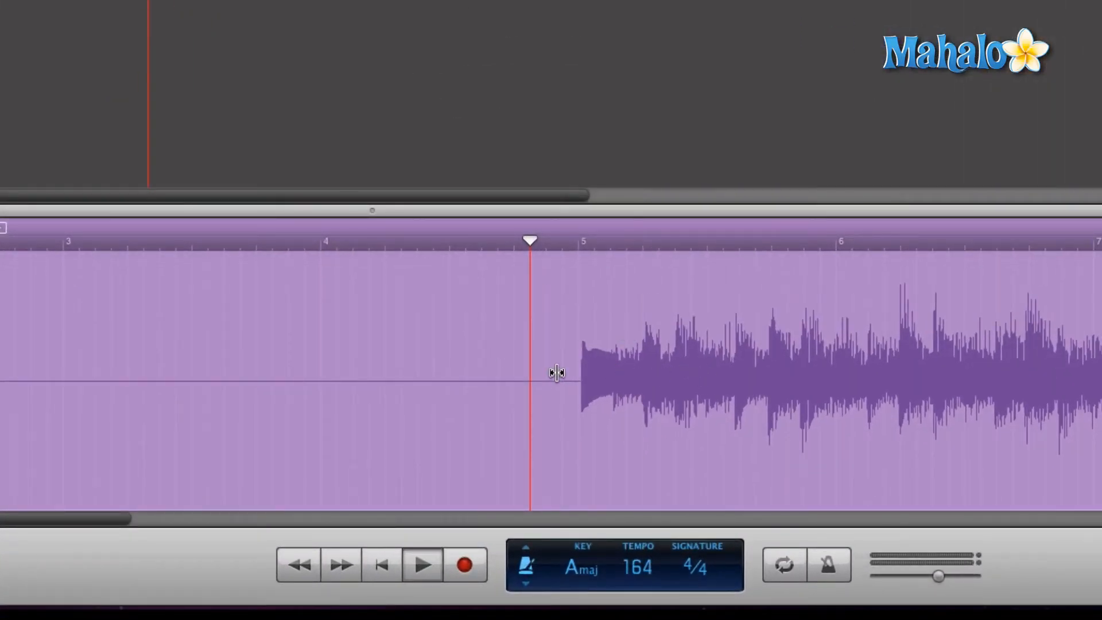
click(421, 564)
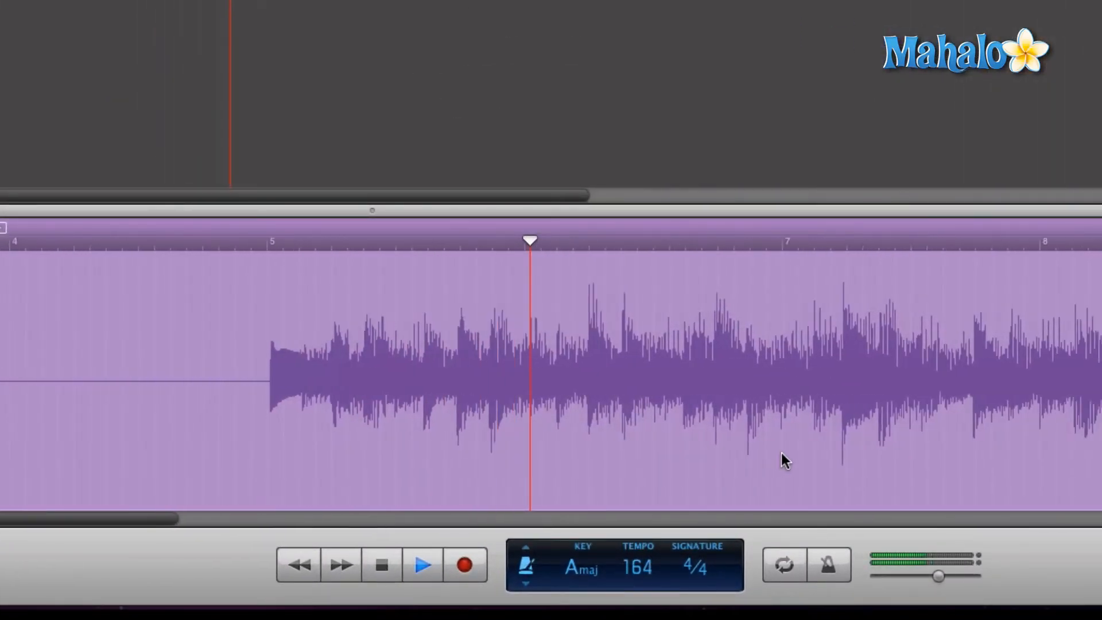
scroll(right, 3)
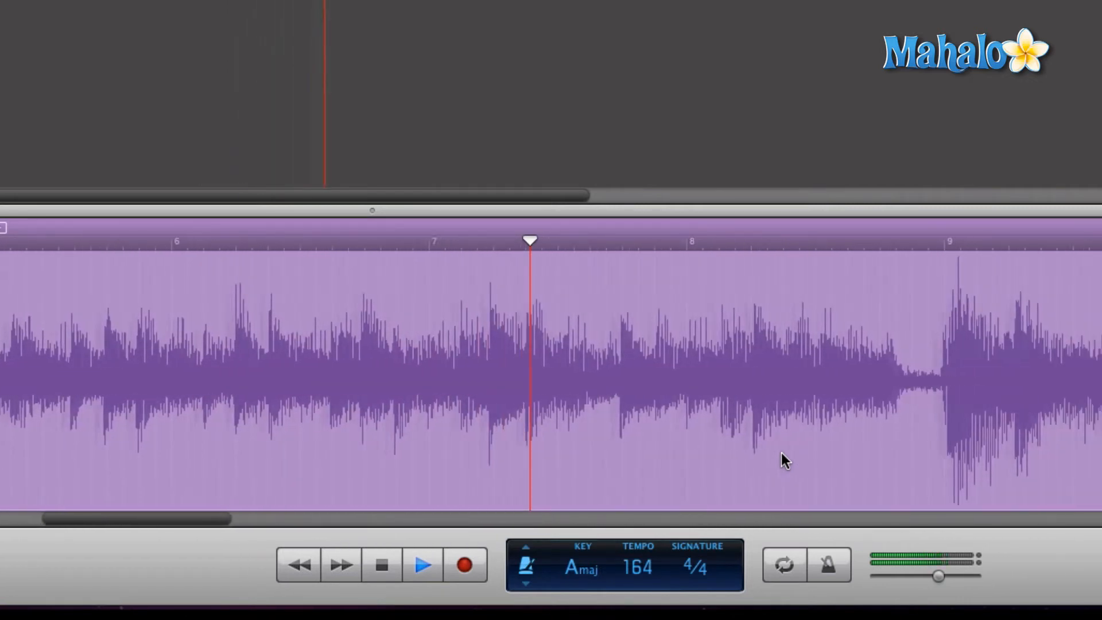
scroll(right, 3)
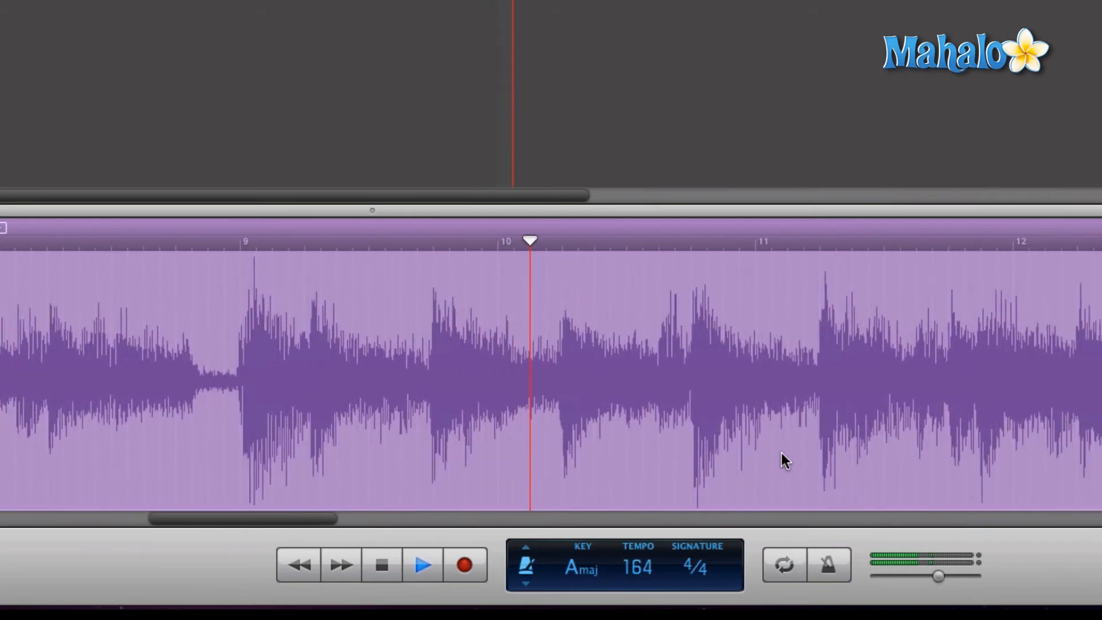
scroll(right, 3)
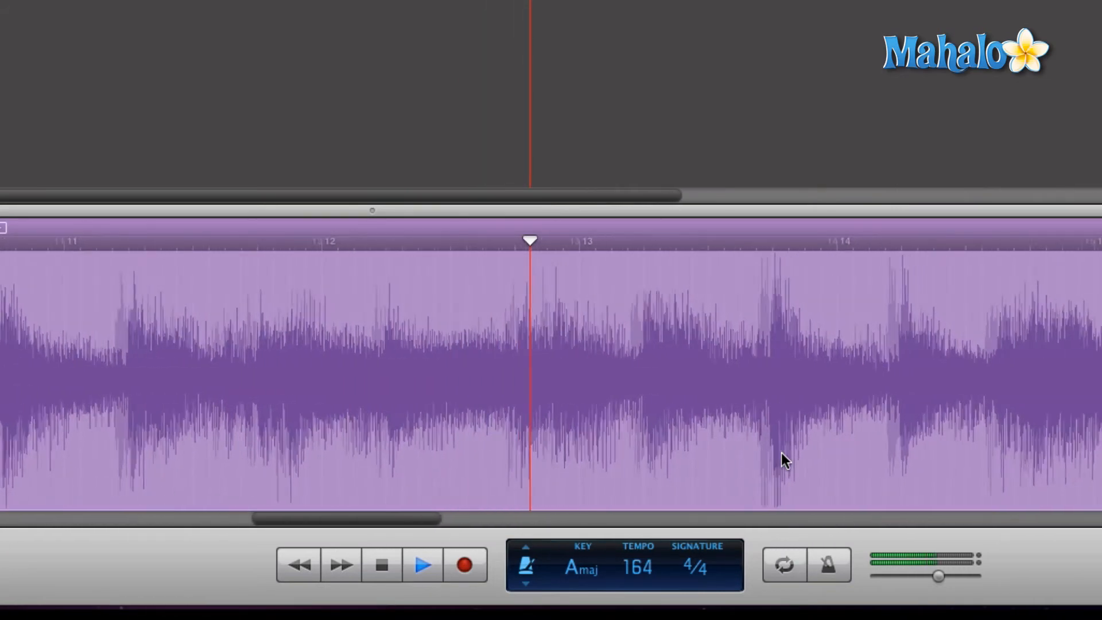
scroll(right, 3)
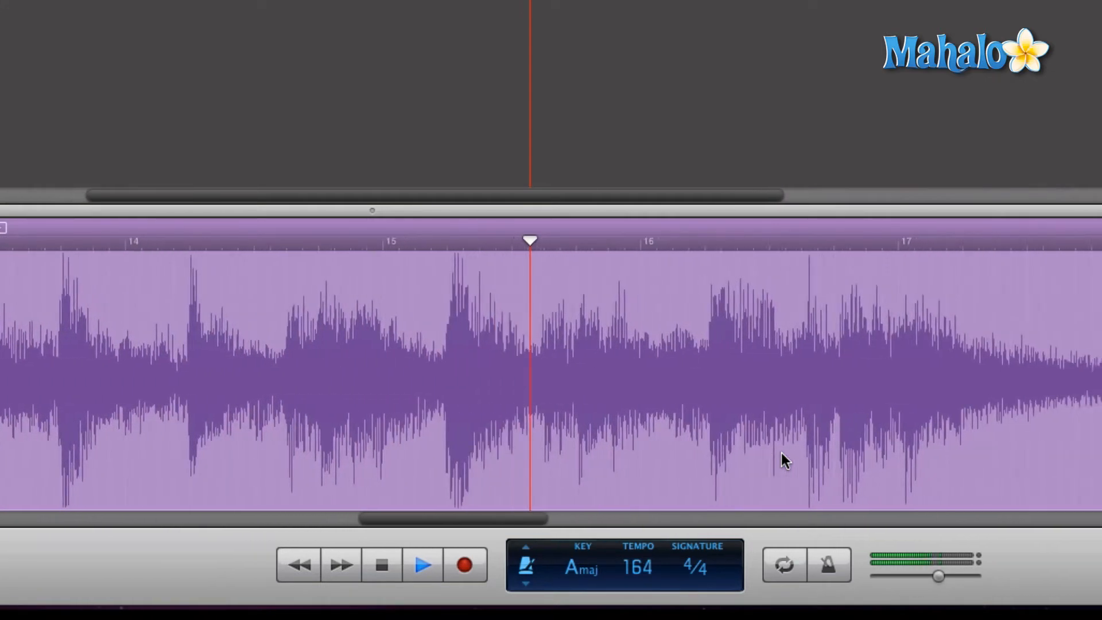
scroll(right, 3)
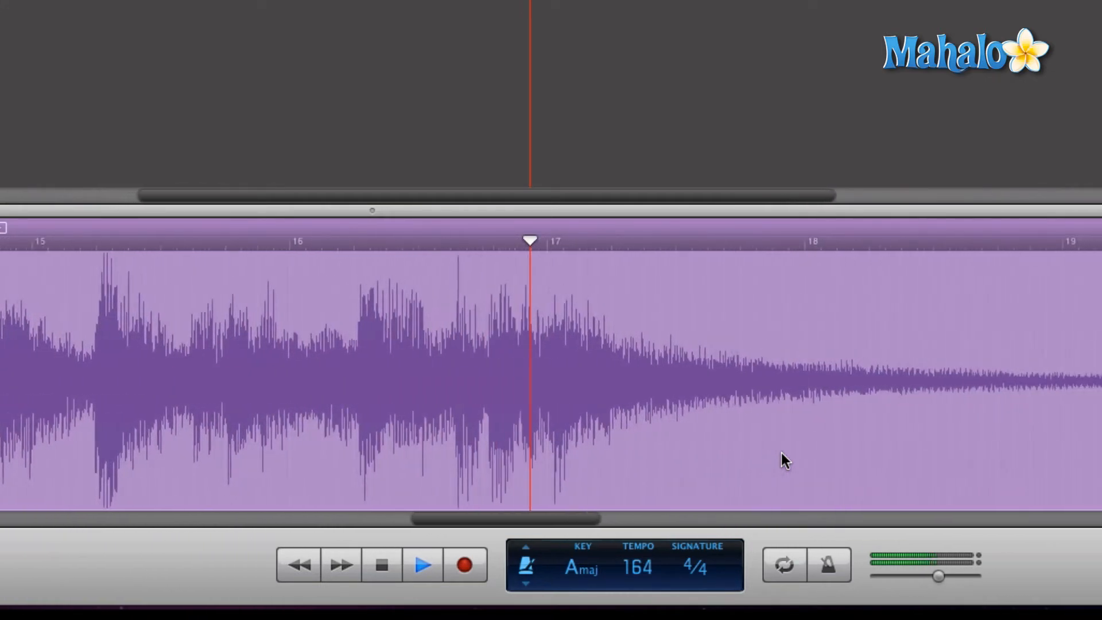
scroll(right, 3)
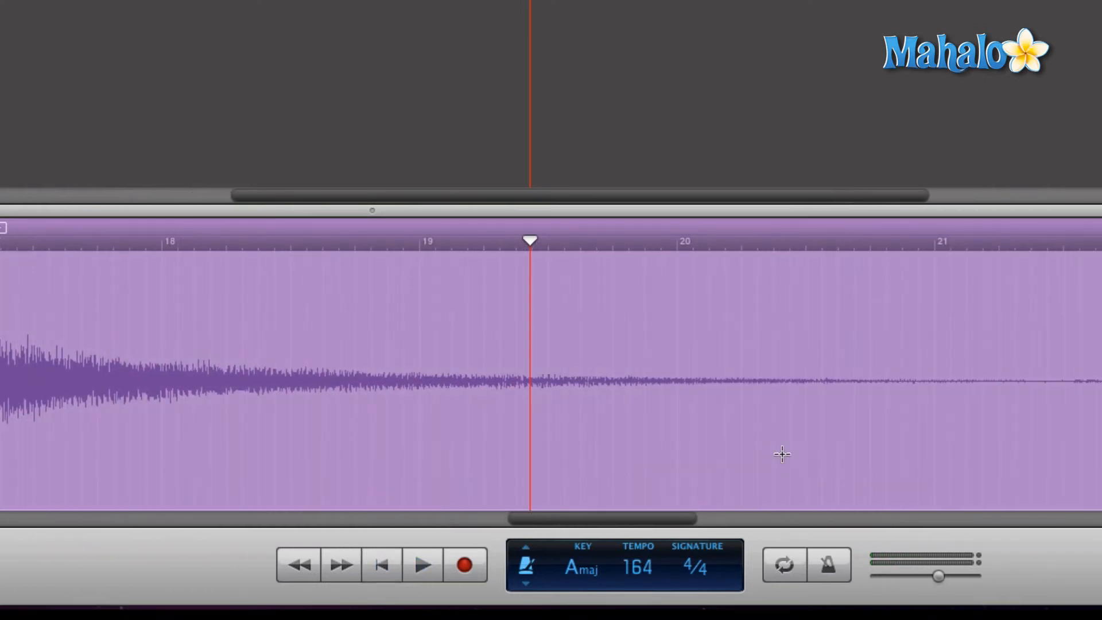
scroll(left, 3)
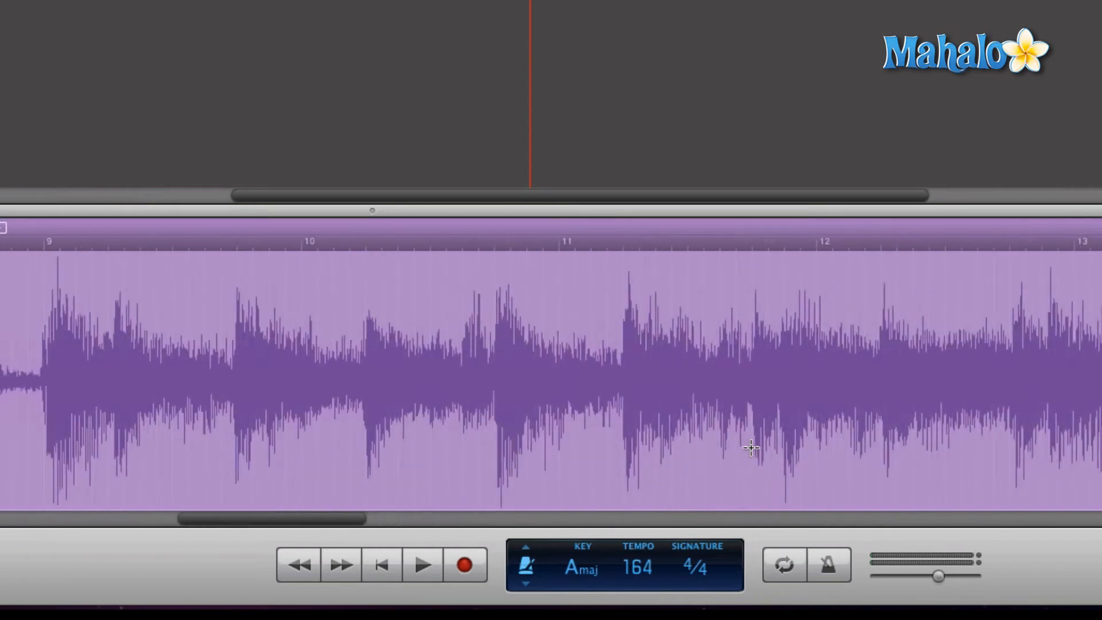
scroll(left, 3)
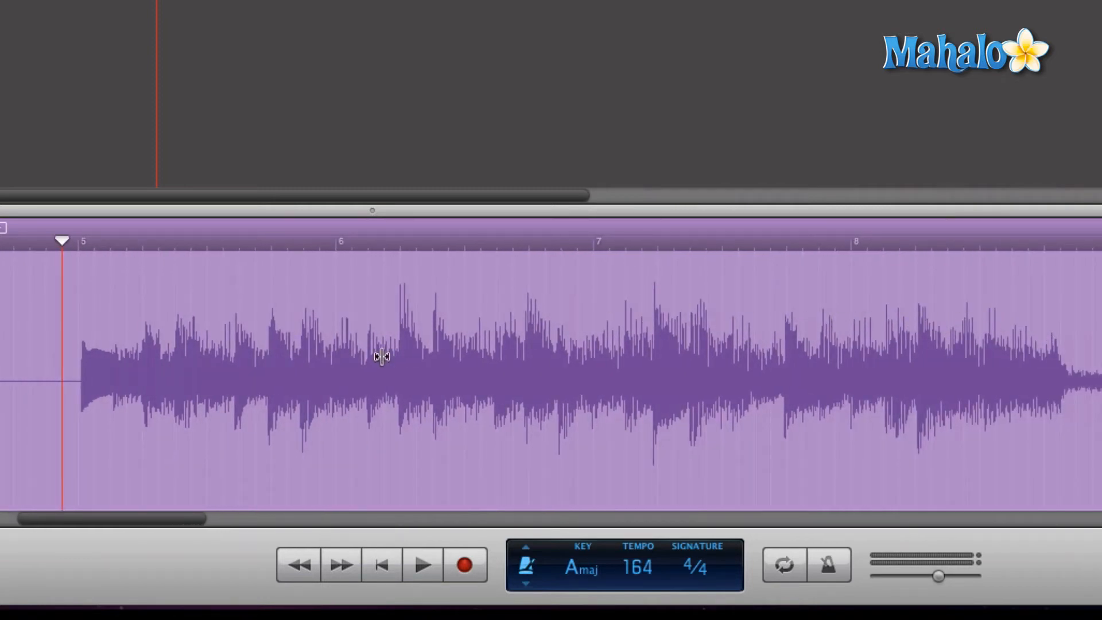
mouse_move(12, 405)
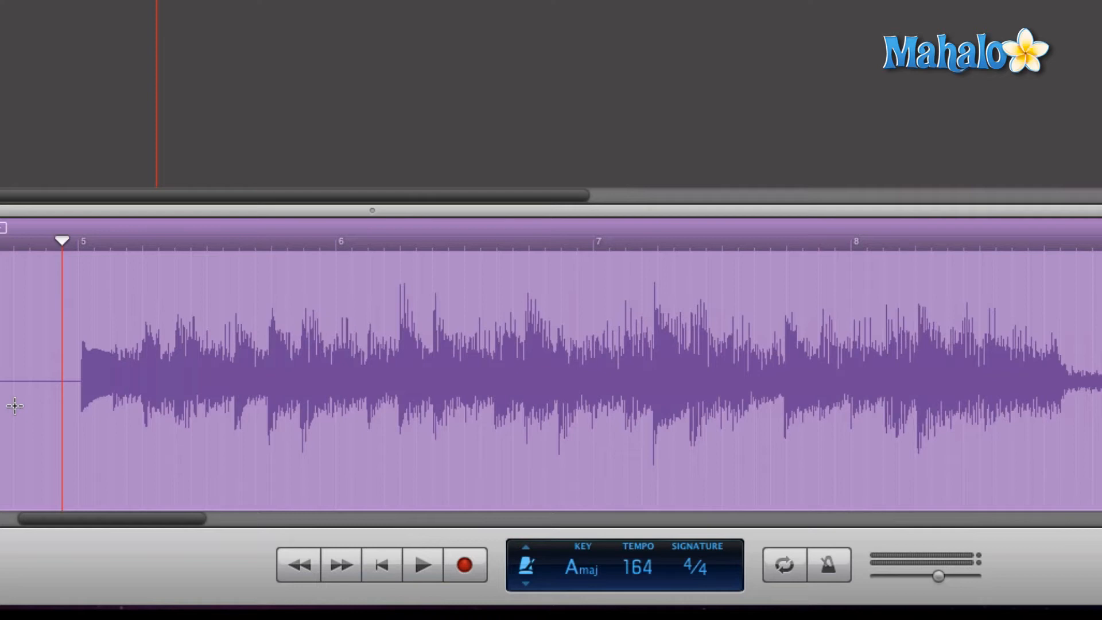
mouse_move(56, 392)
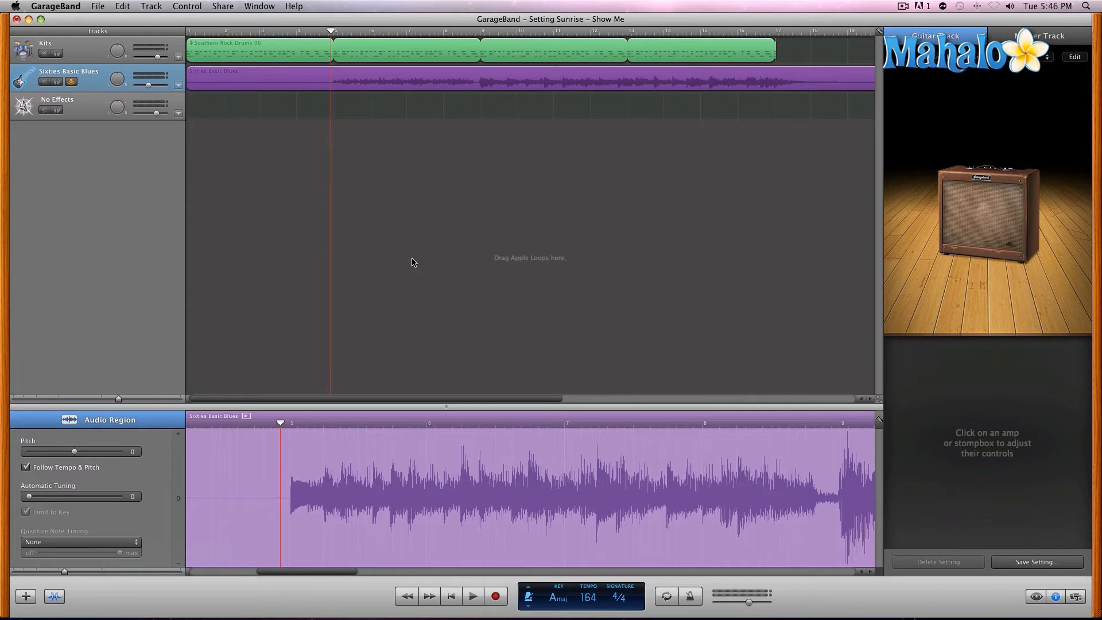
mouse_move(415, 178)
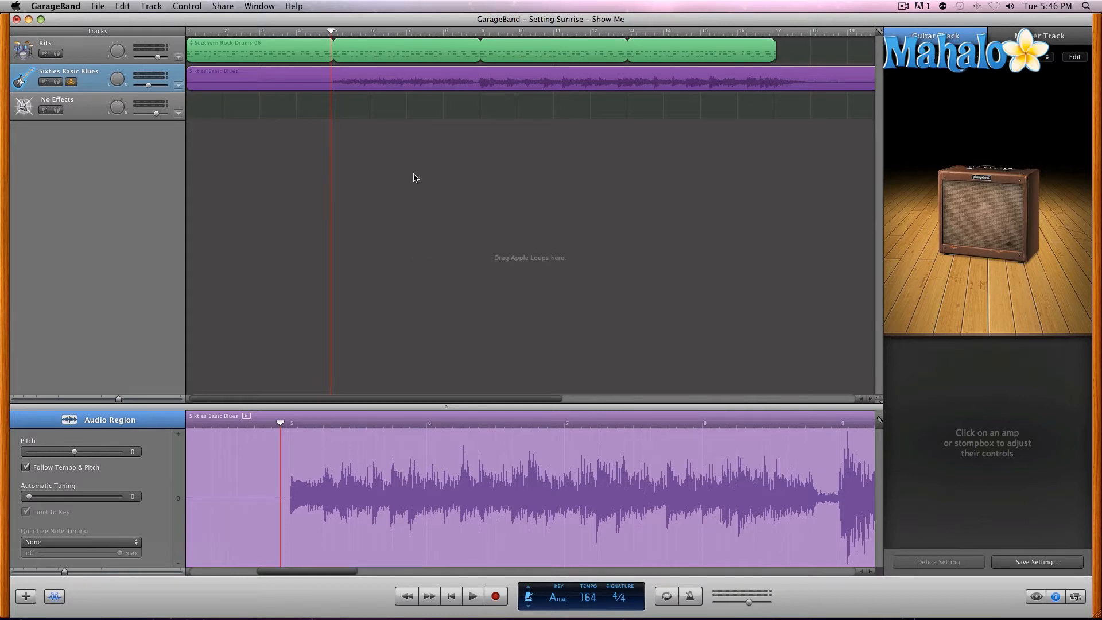
mouse_move(414, 84)
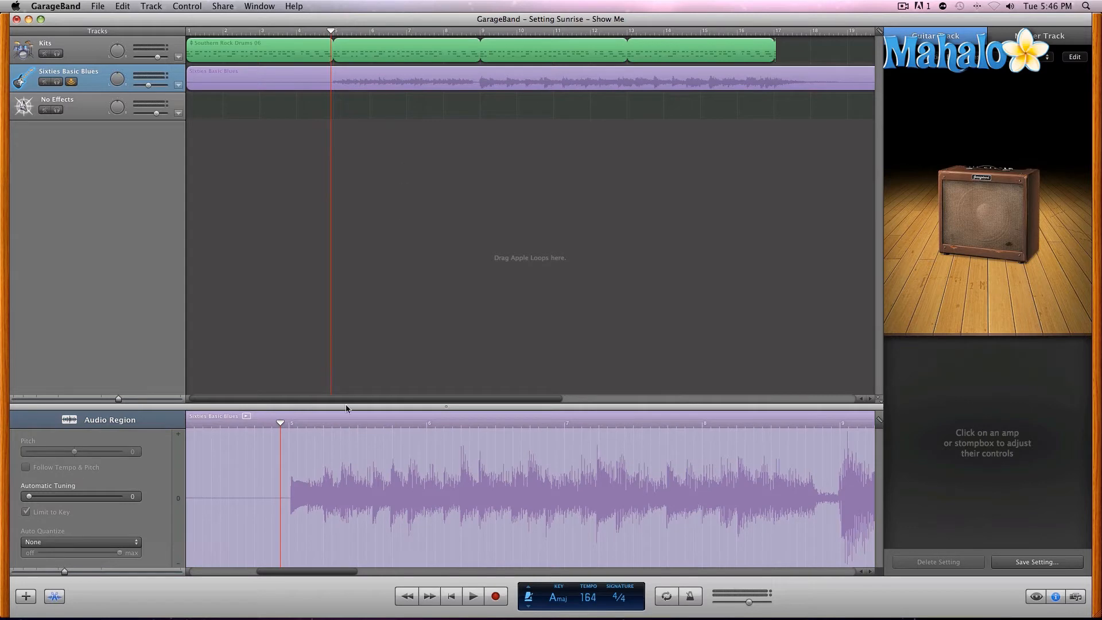
mouse_move(385, 459)
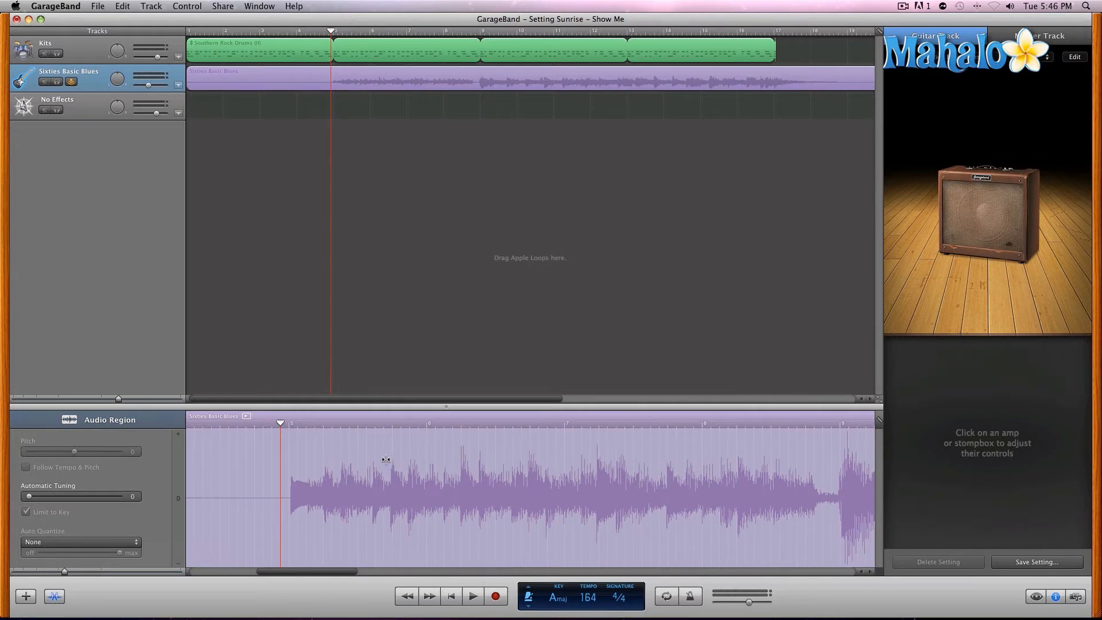
mouse_move(391, 134)
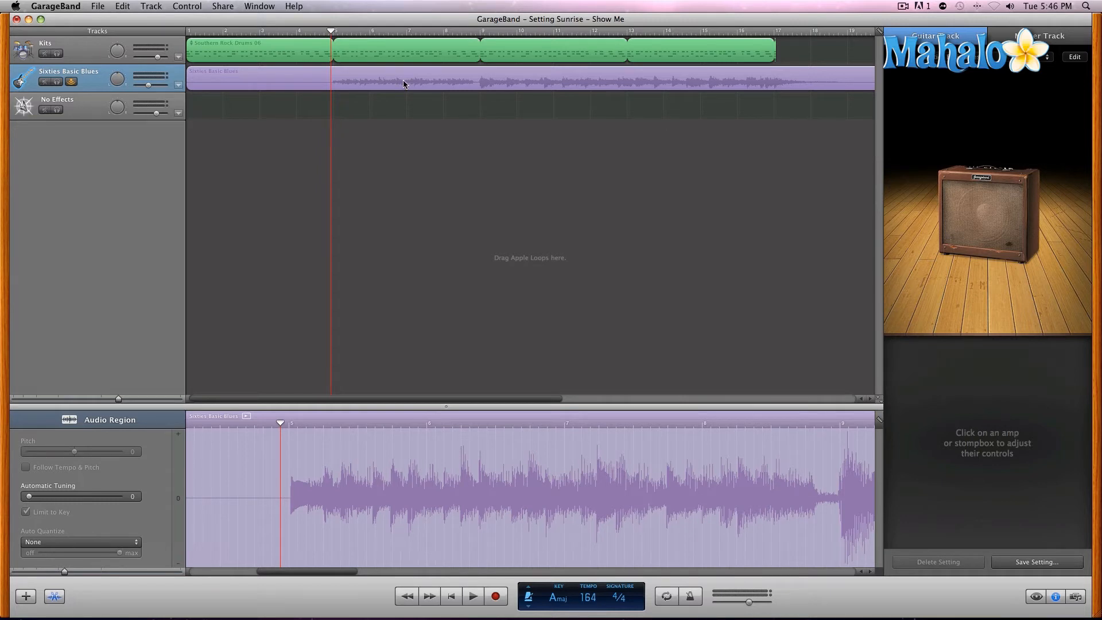
click(26, 467)
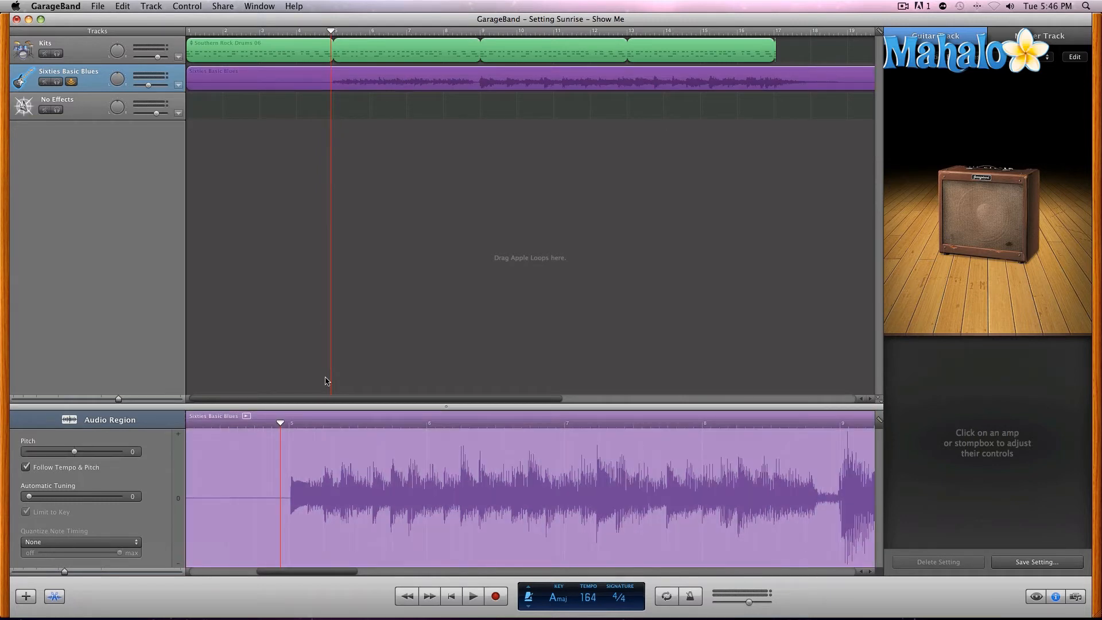
mouse_move(162, 537)
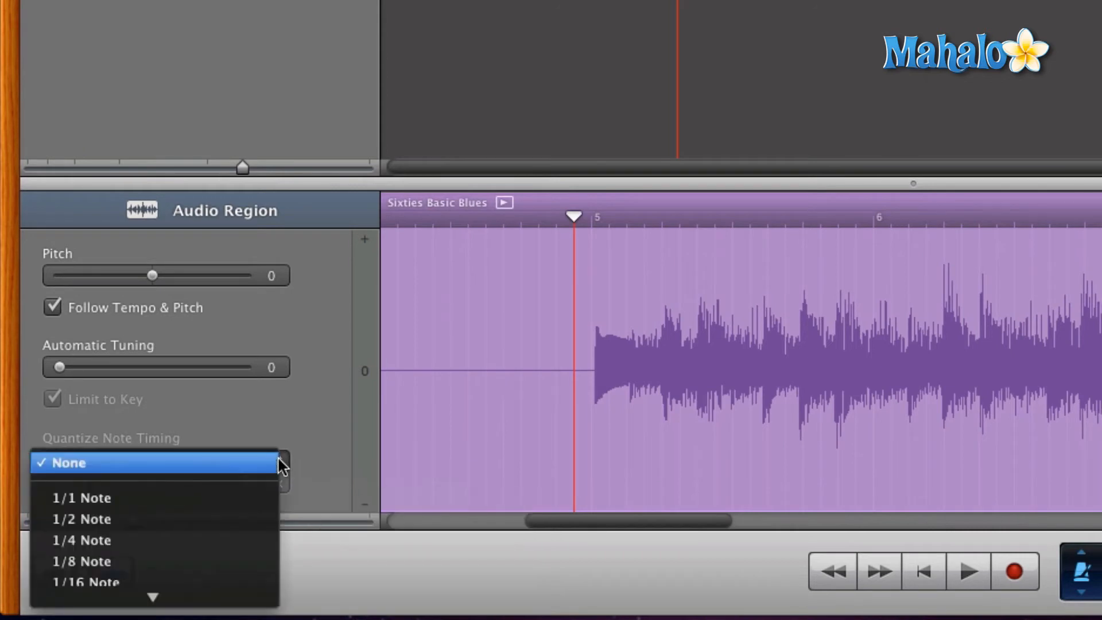
mouse_move(288, 456)
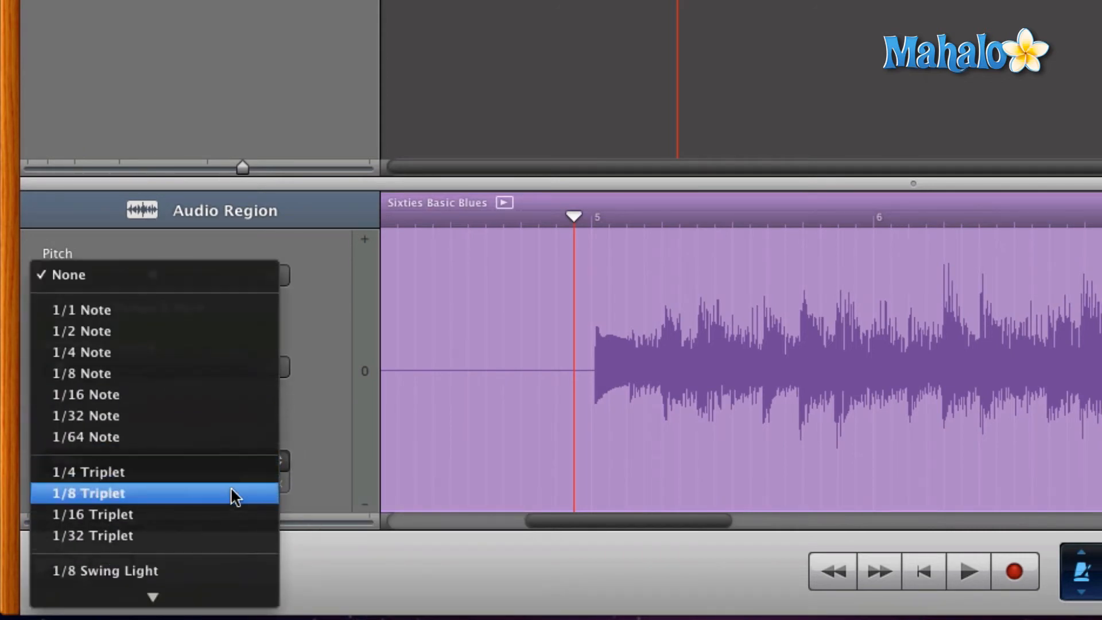
mouse_move(113, 394)
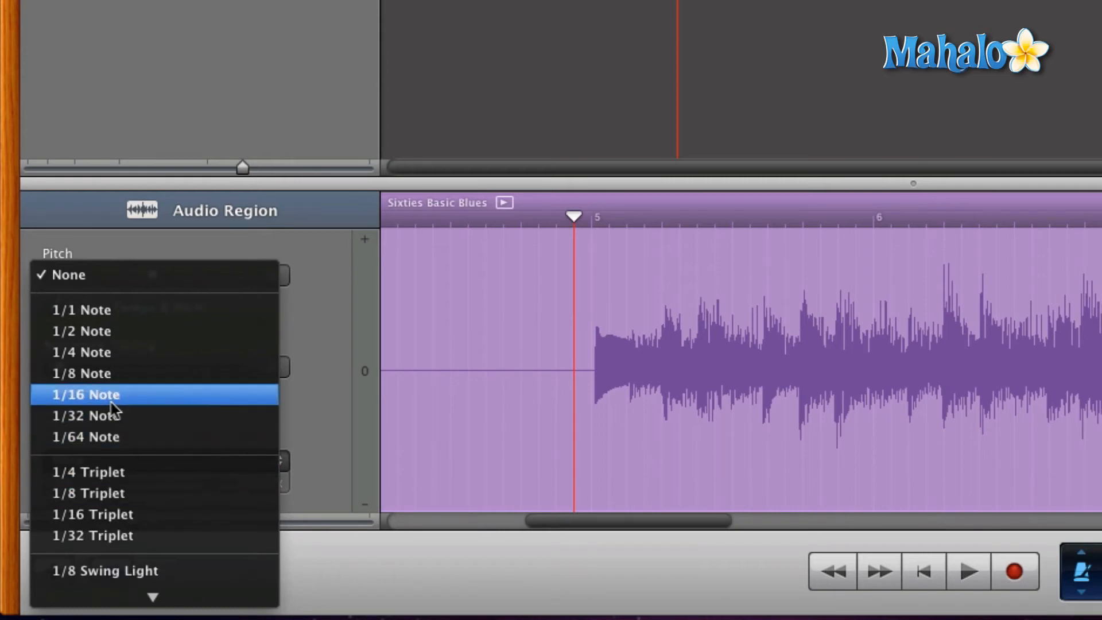
mouse_move(116, 403)
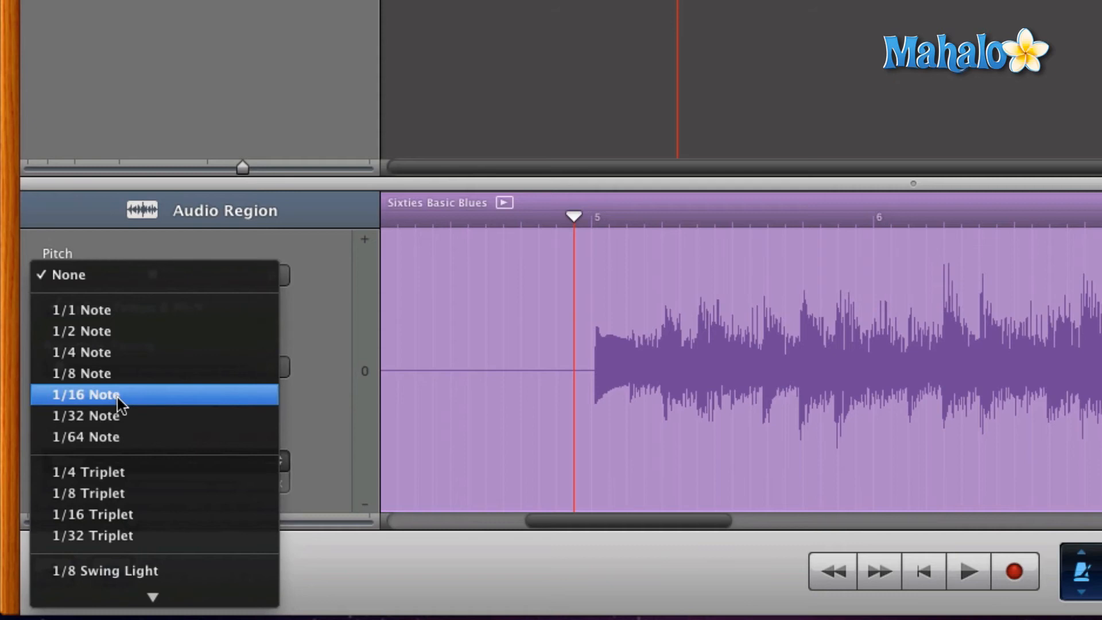
mouse_move(606, 339)
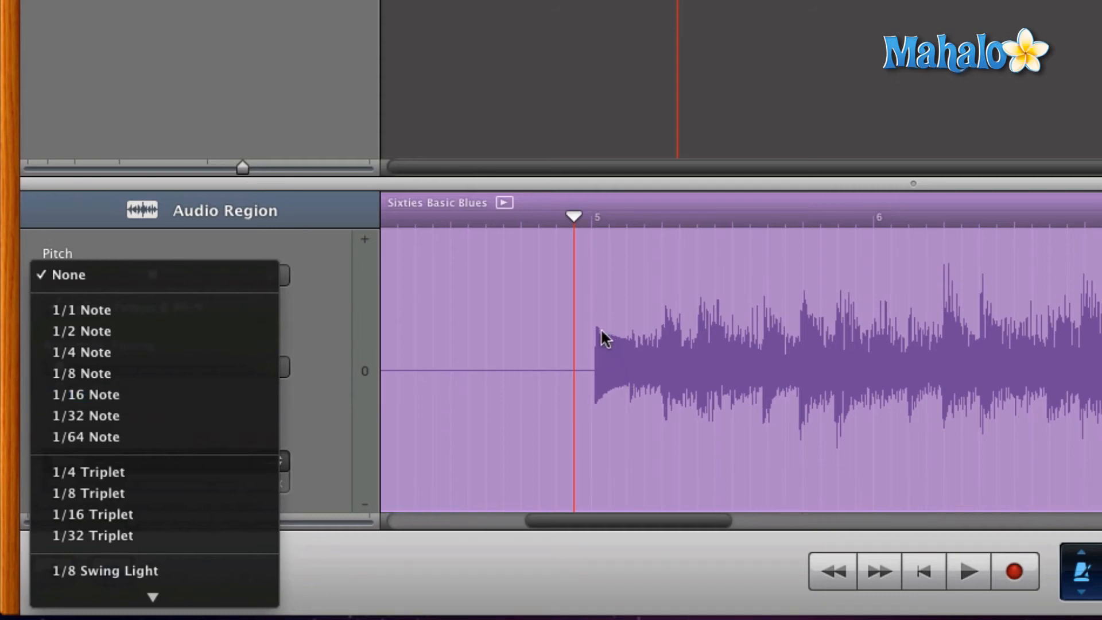
mouse_move(674, 330)
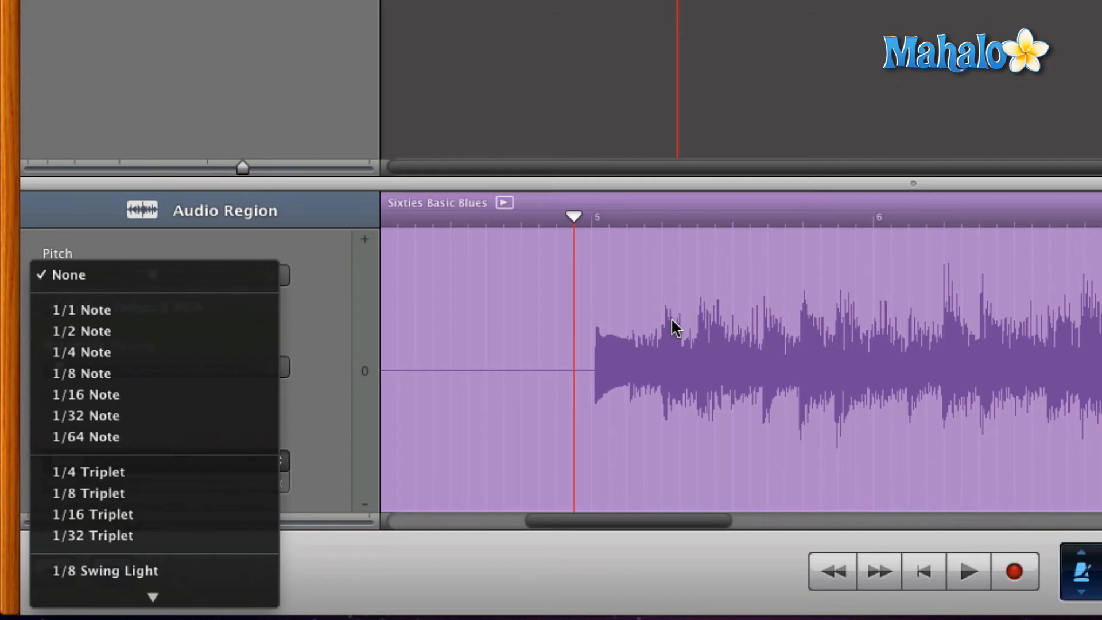
mouse_move(798, 431)
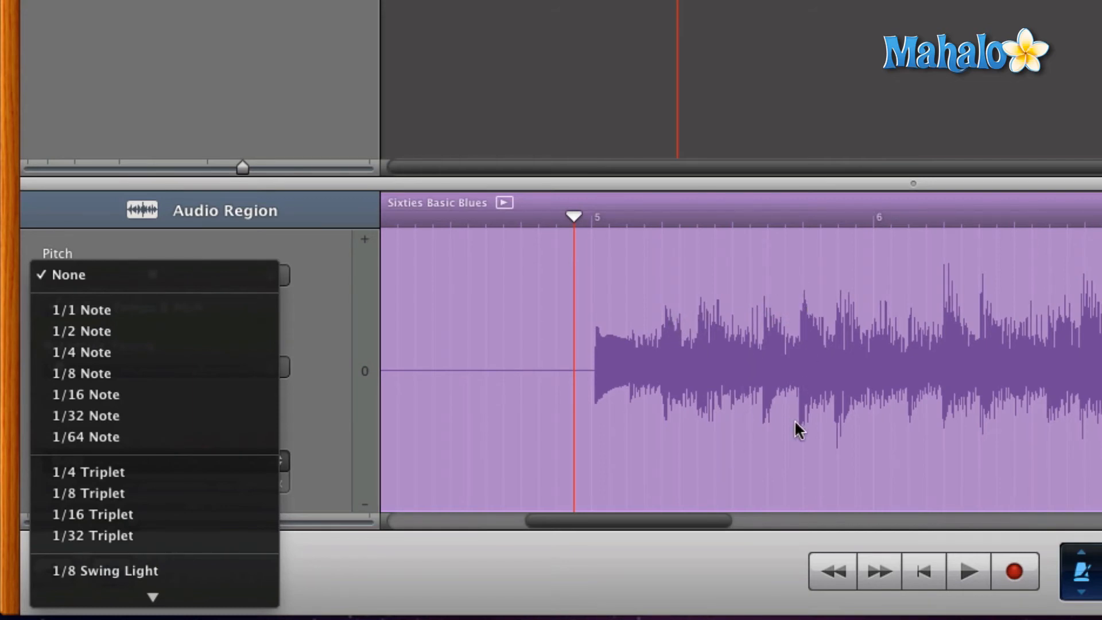
mouse_move(808, 298)
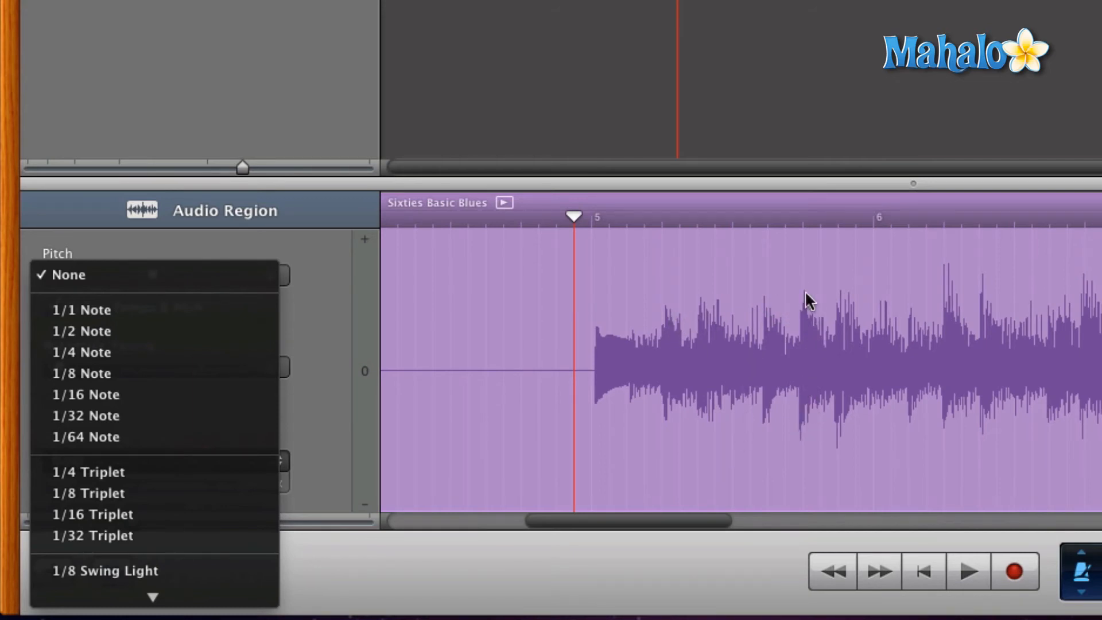
mouse_move(797, 333)
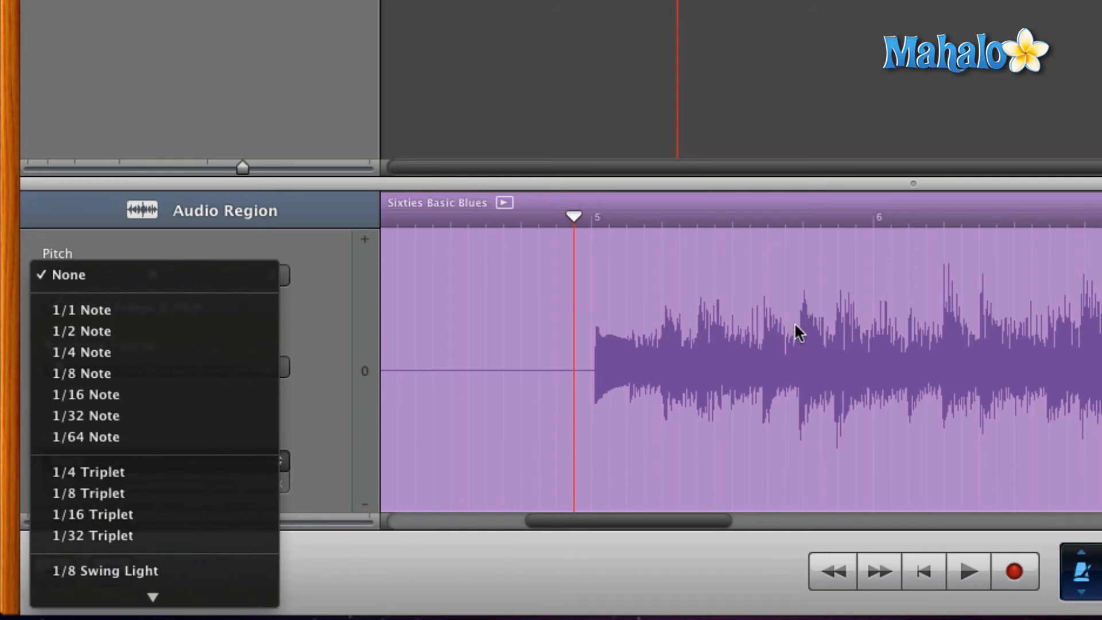
mouse_move(806, 302)
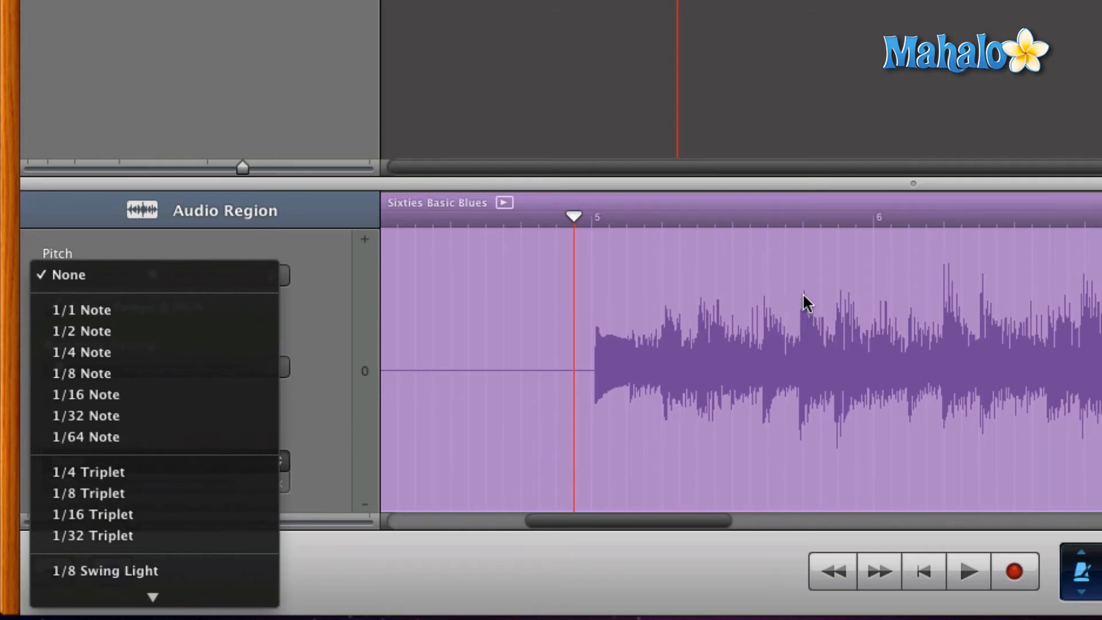
mouse_move(803, 424)
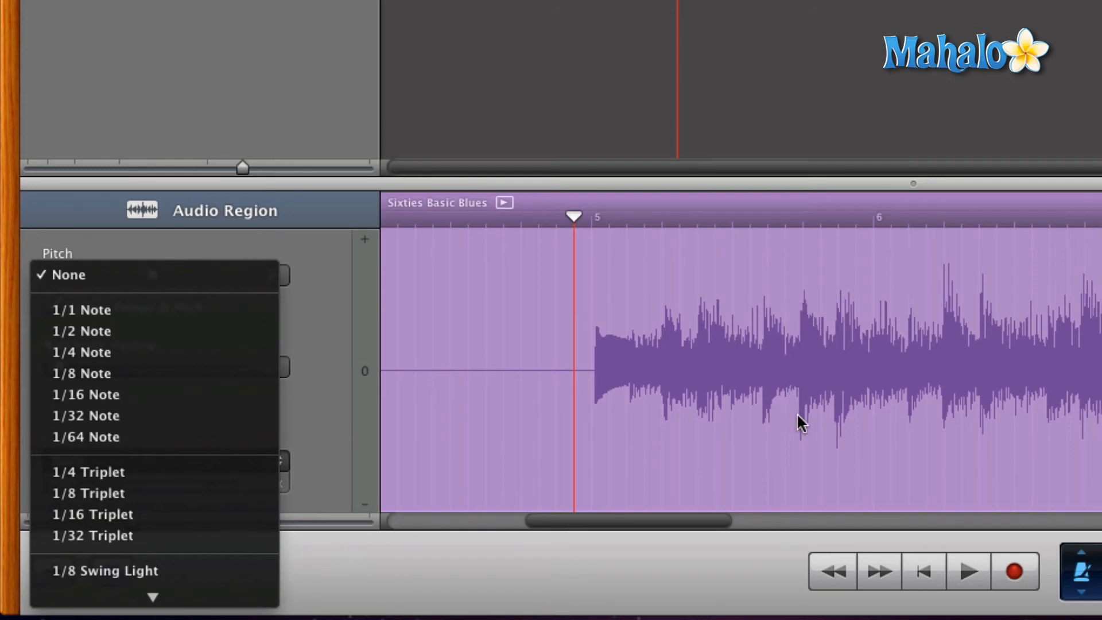
mouse_move(627, 383)
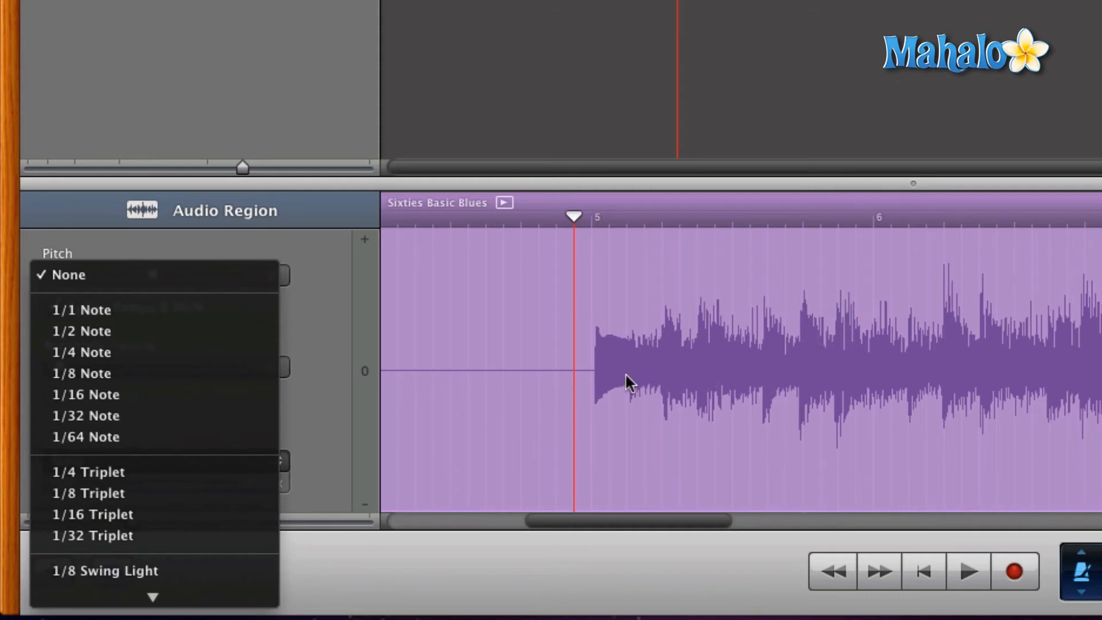
mouse_move(550, 420)
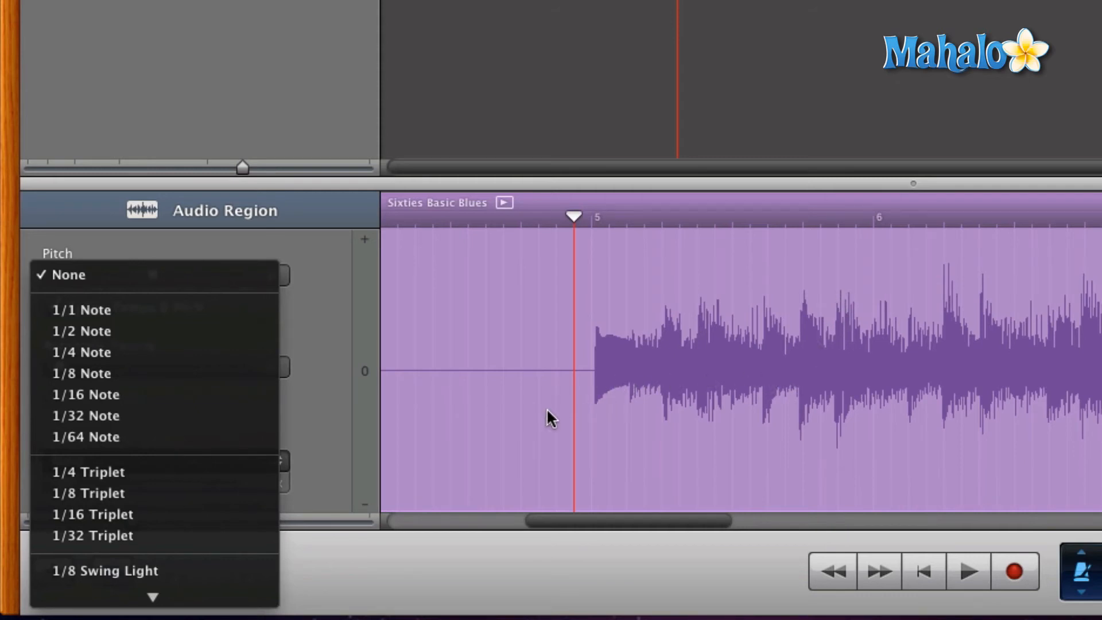
mouse_move(626, 376)
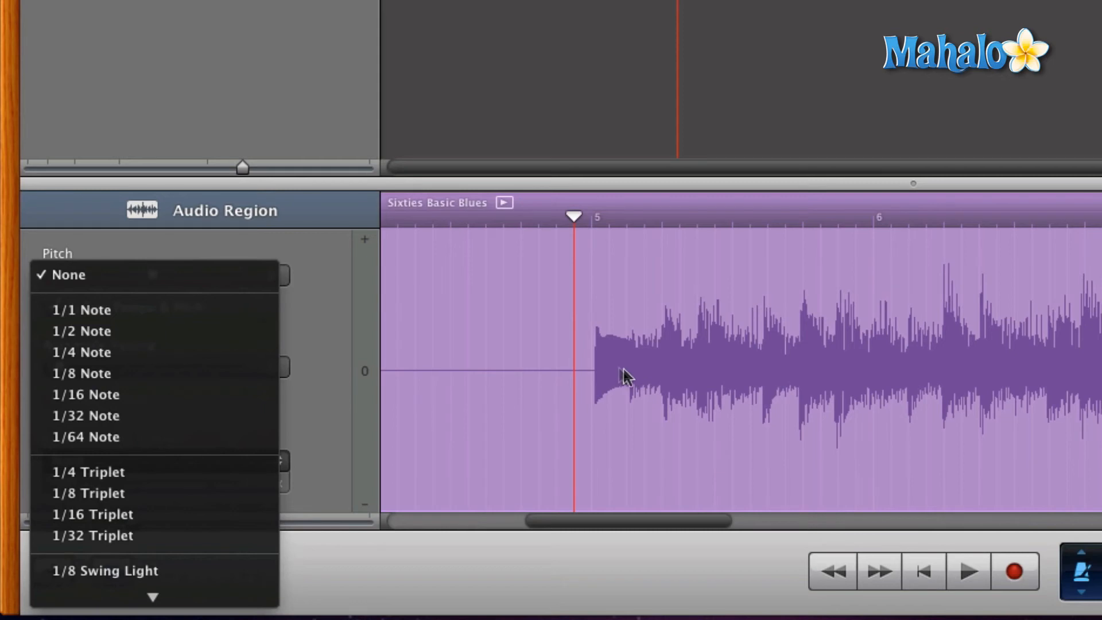
mouse_move(596, 372)
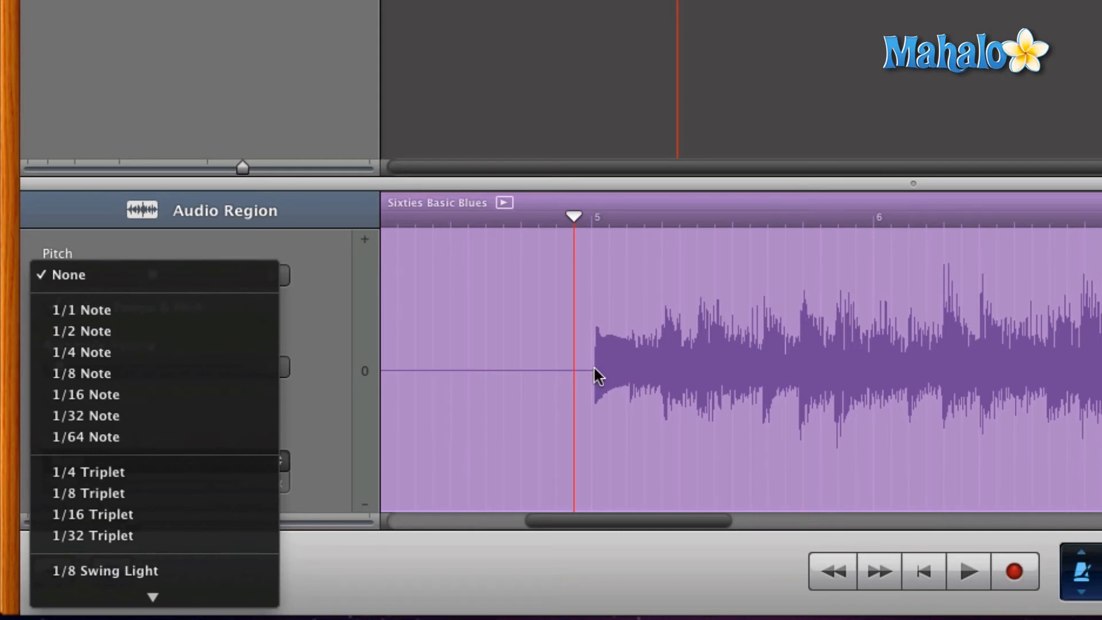
mouse_move(708, 323)
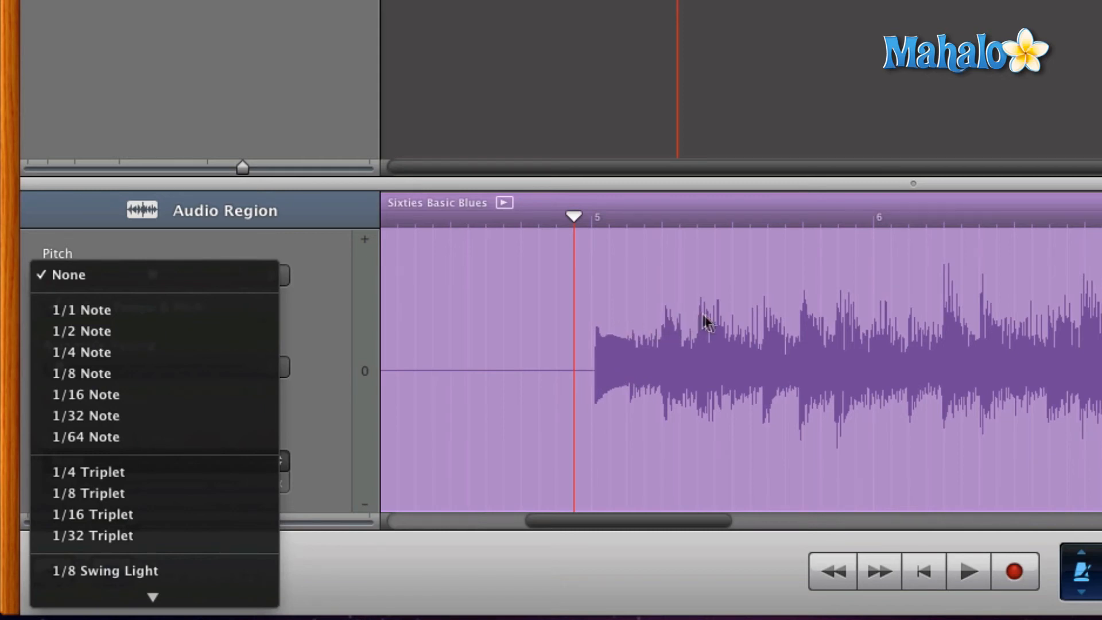
mouse_move(629, 351)
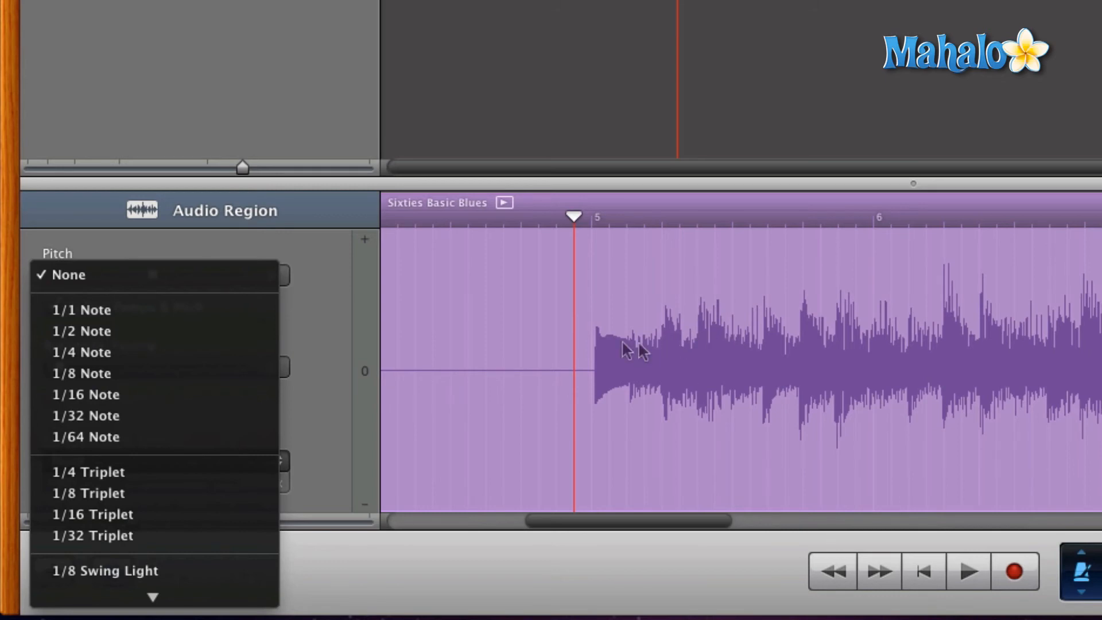
mouse_move(609, 176)
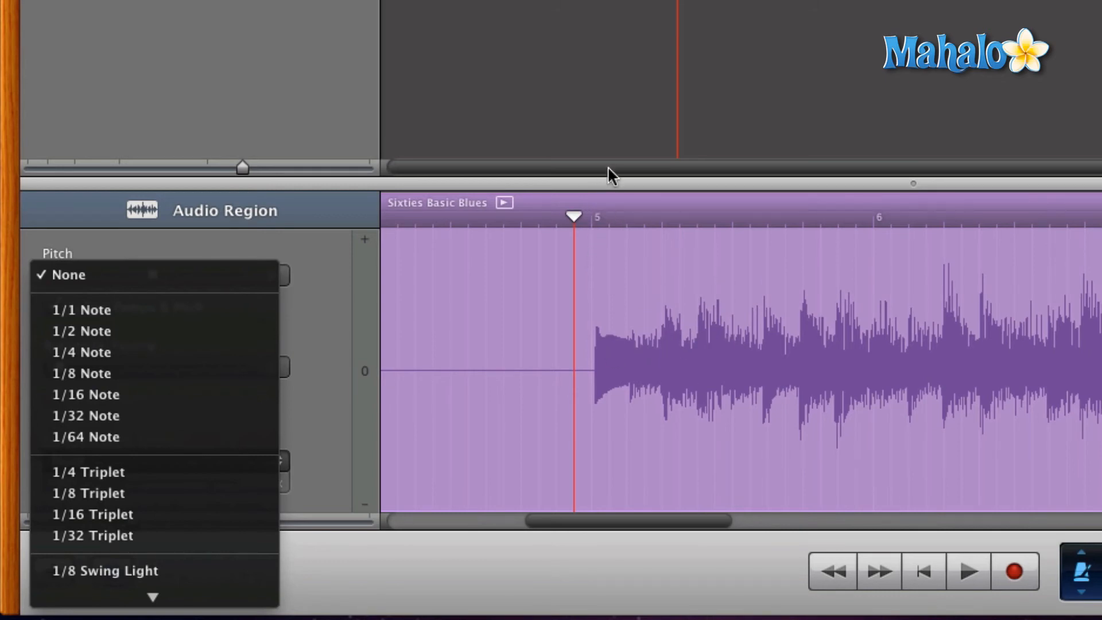
mouse_move(599, 282)
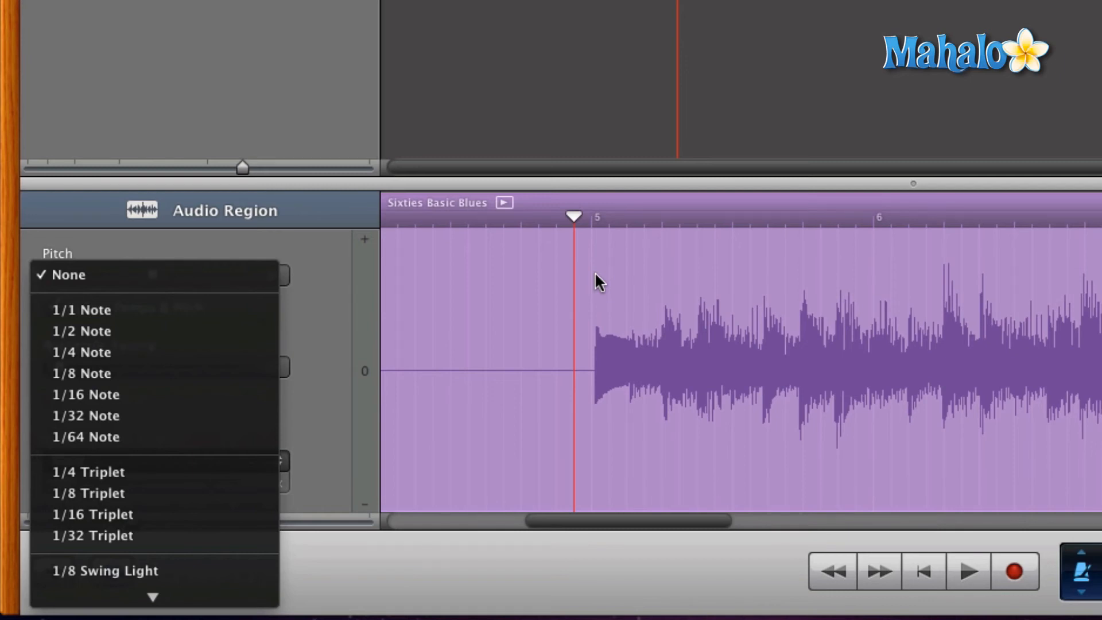
mouse_move(600, 341)
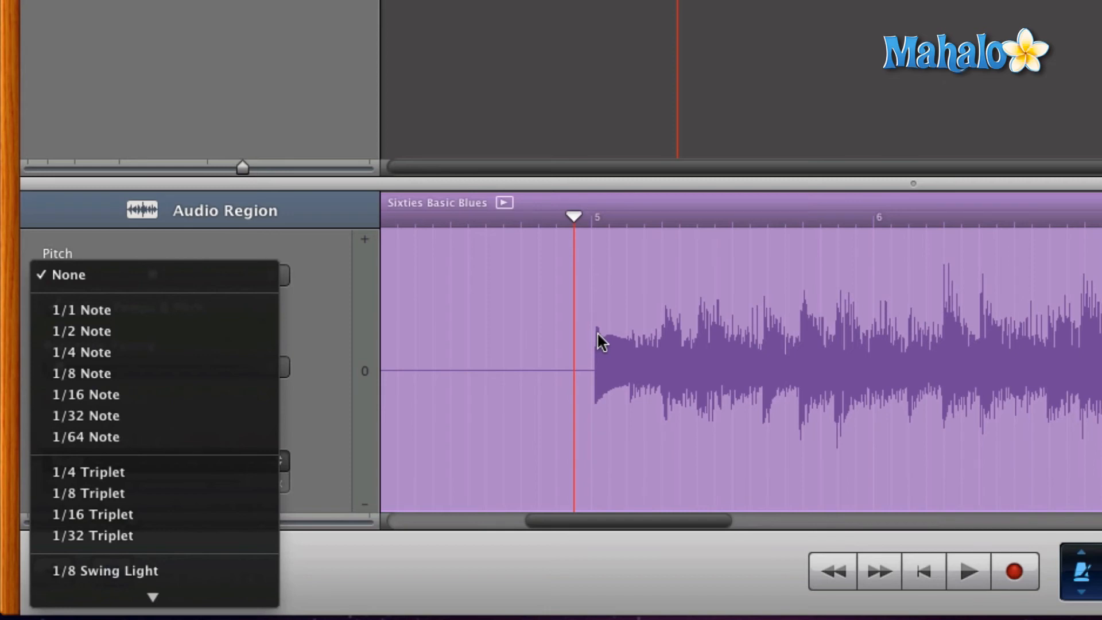
mouse_move(668, 327)
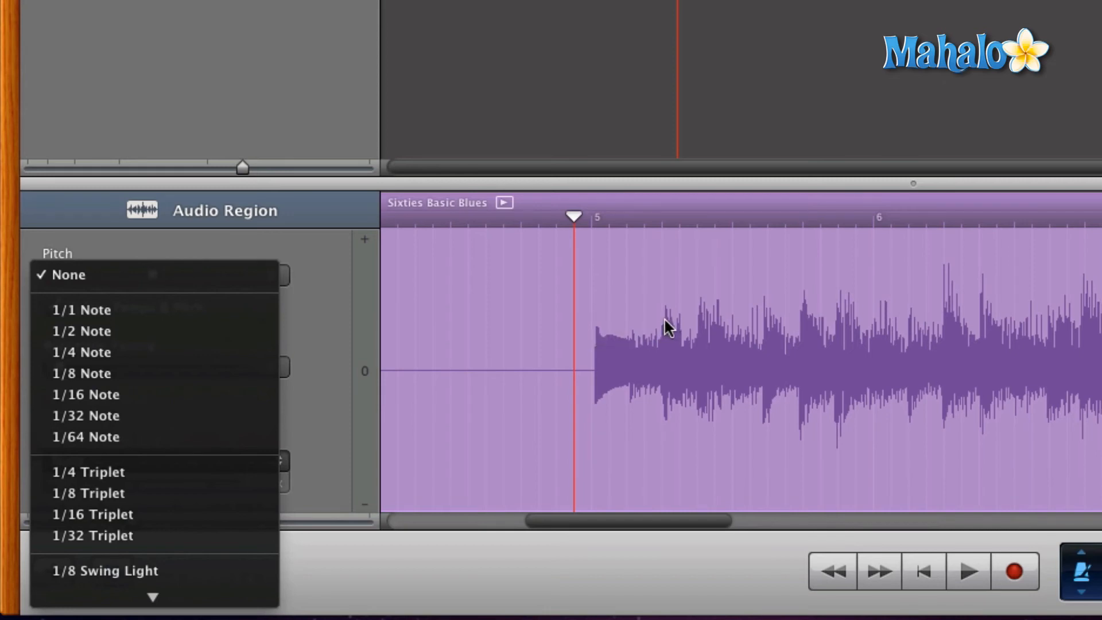
mouse_move(807, 324)
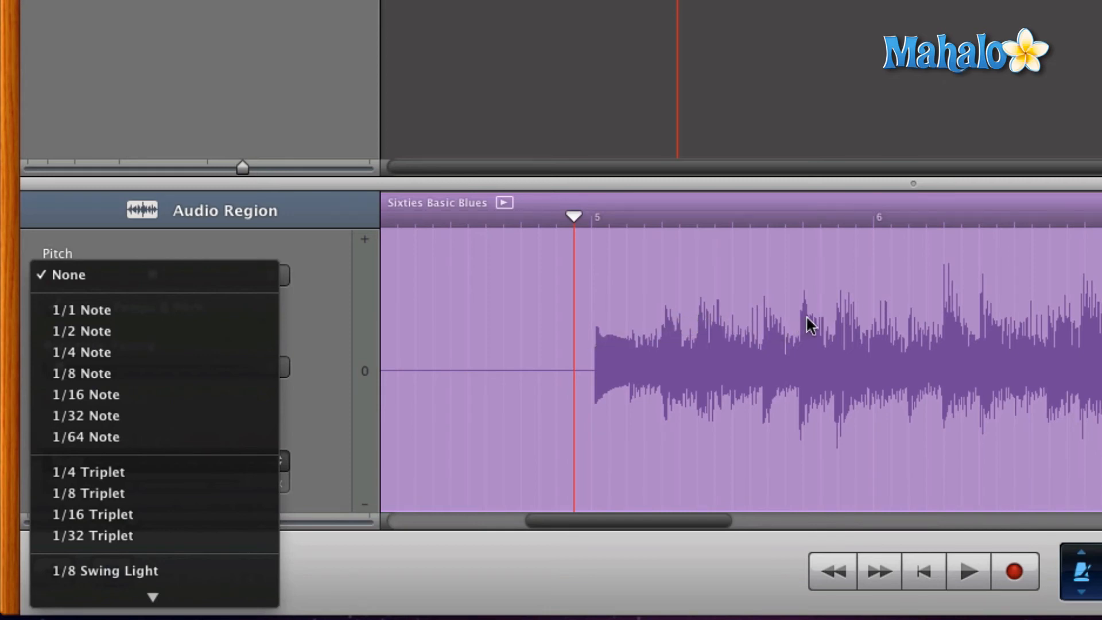
mouse_move(646, 393)
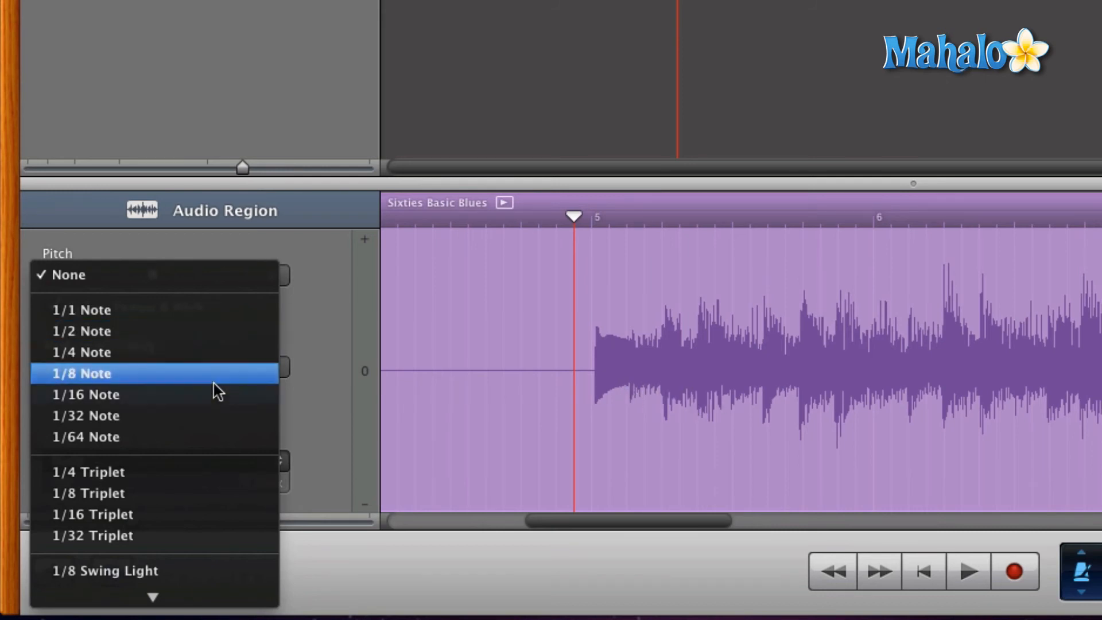
mouse_move(105, 401)
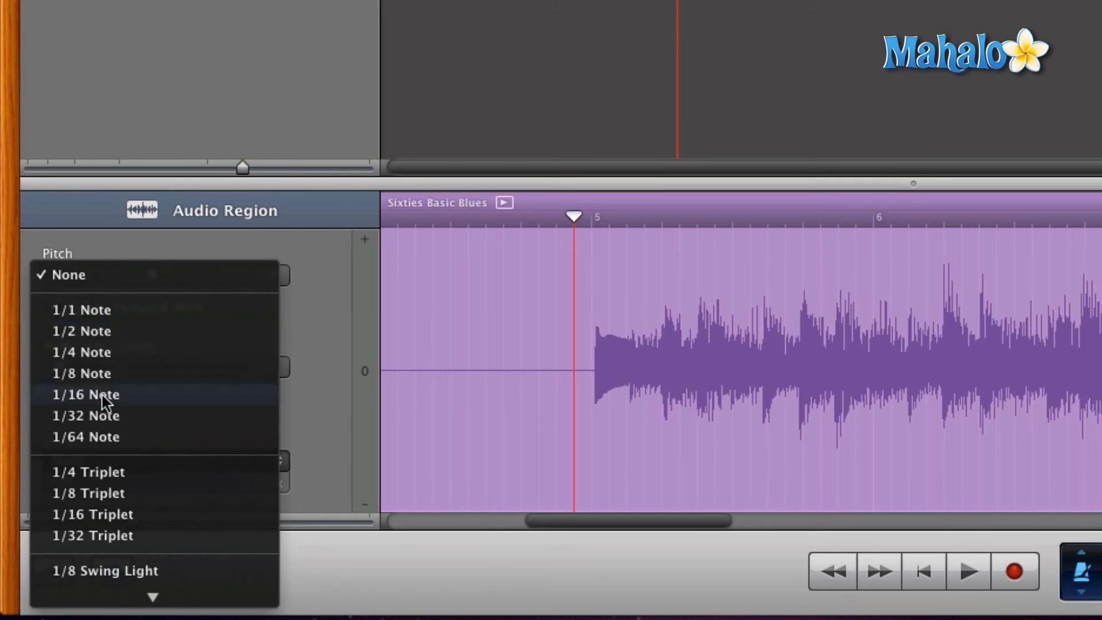
- Quantize the guitar region's note timing to 1/16 Note
click(85, 394)
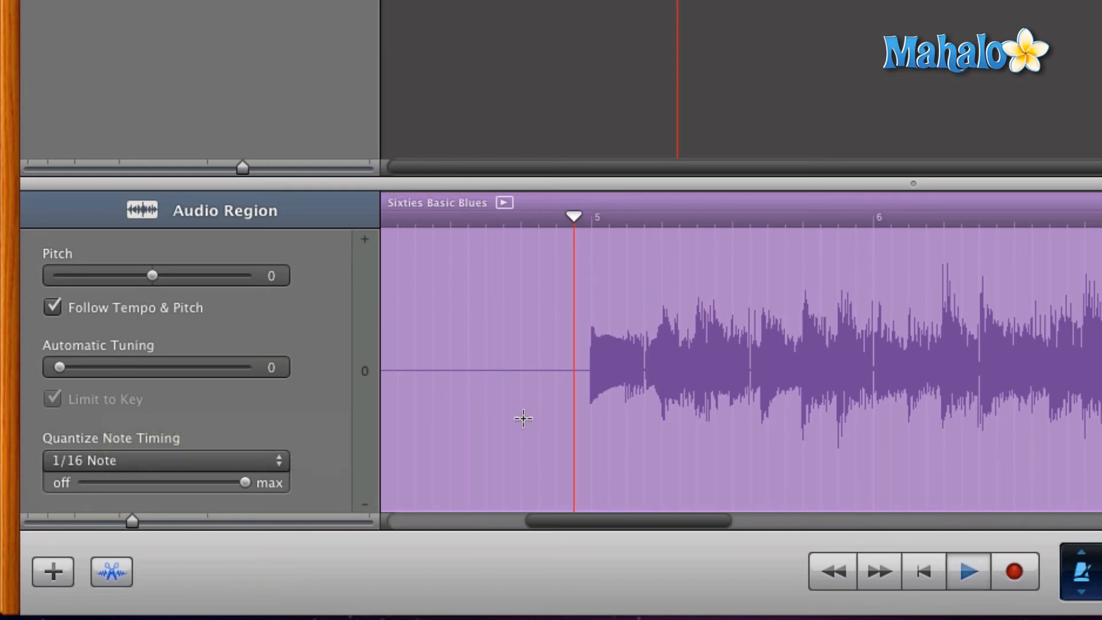
click(967, 571)
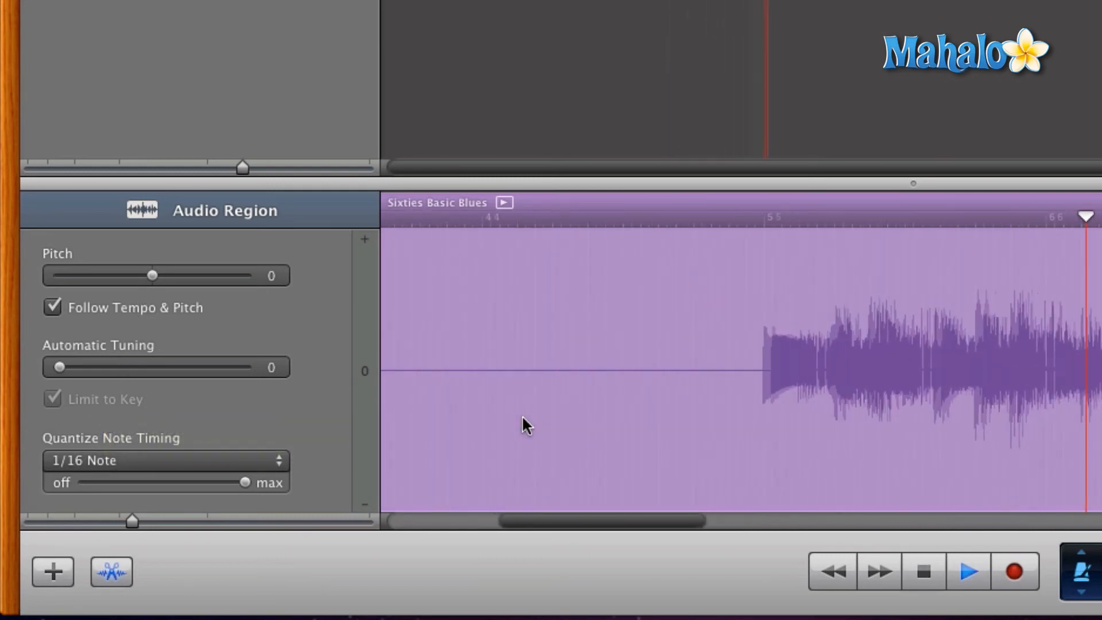
scroll(right, 3)
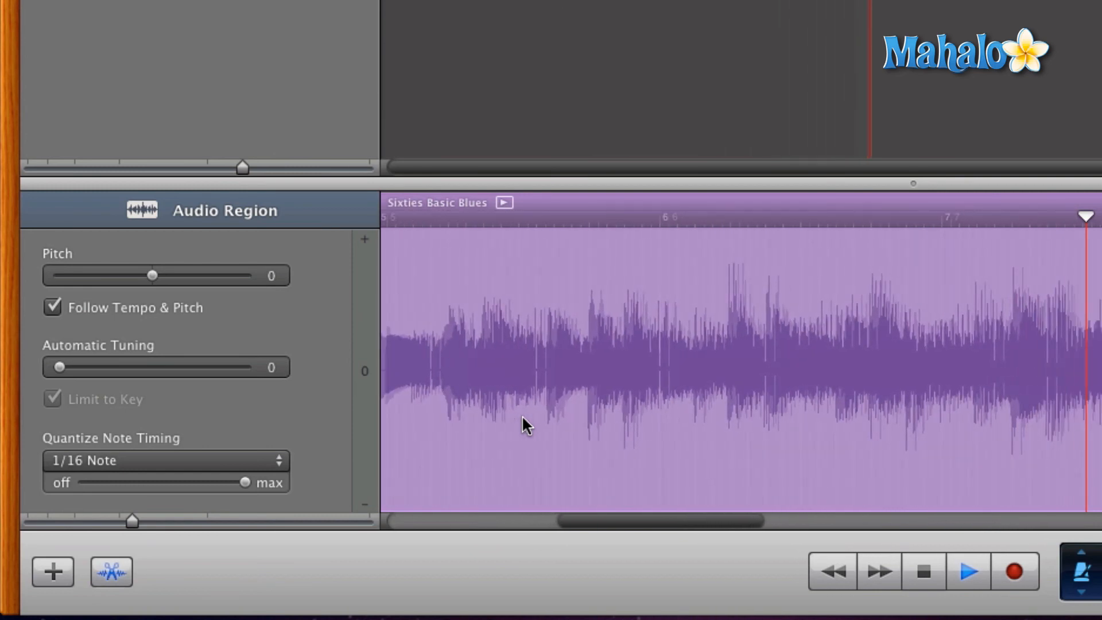
scroll(right, 3)
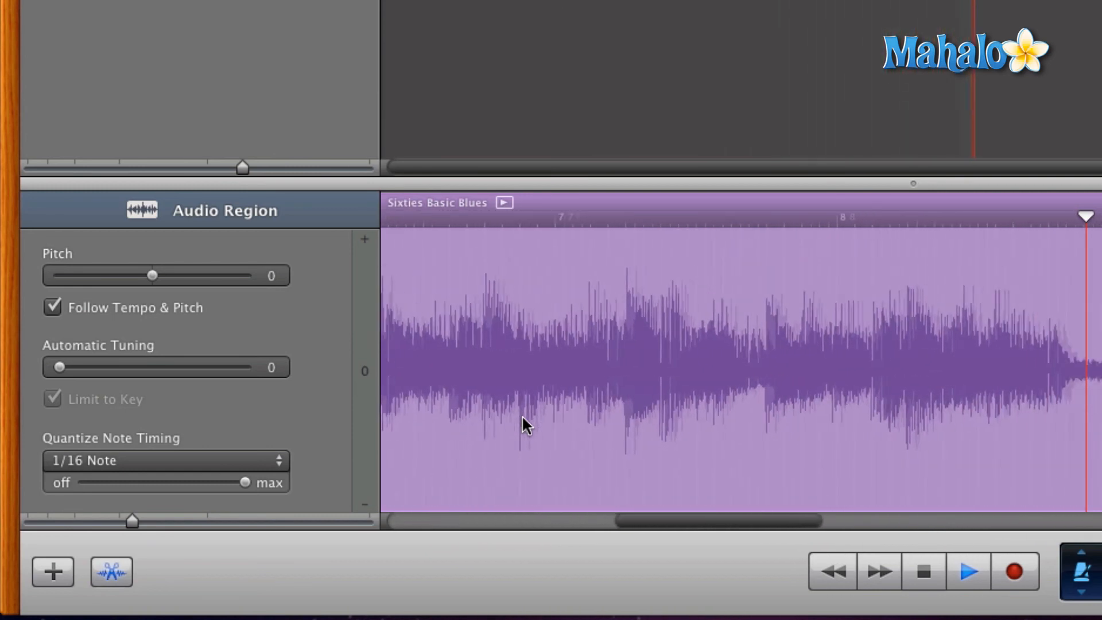
scroll(right, 3)
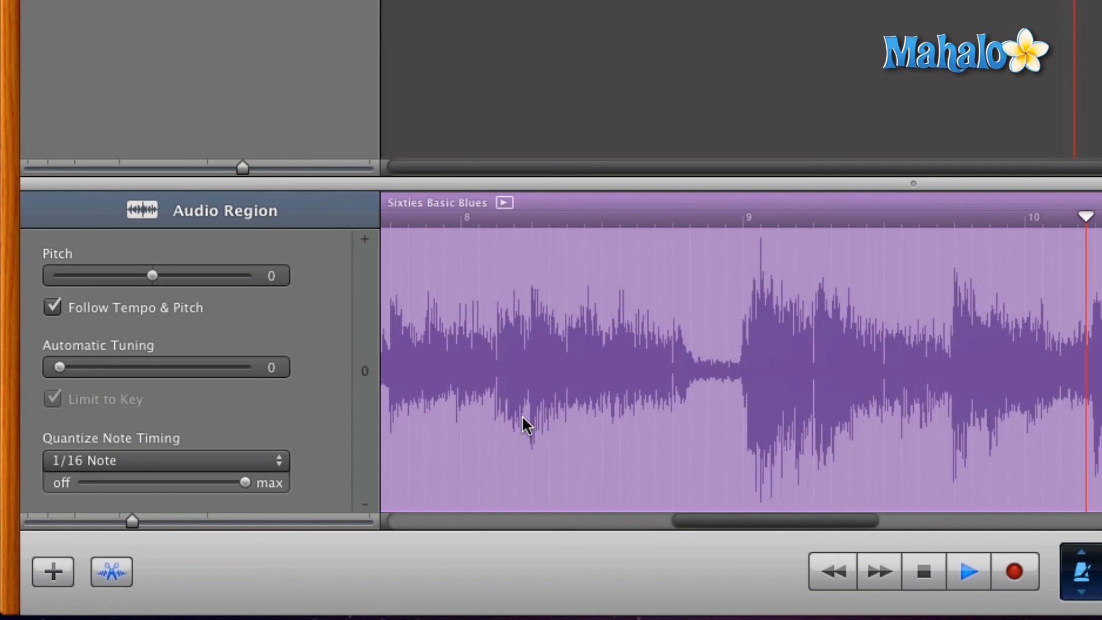
scroll(right, 3)
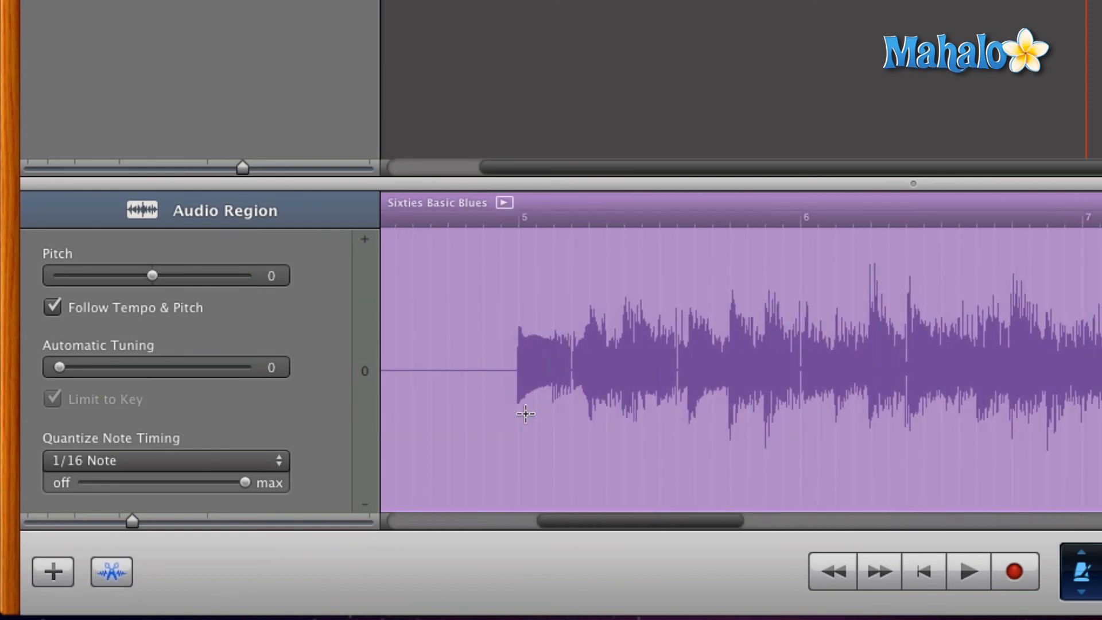
mouse_move(503, 228)
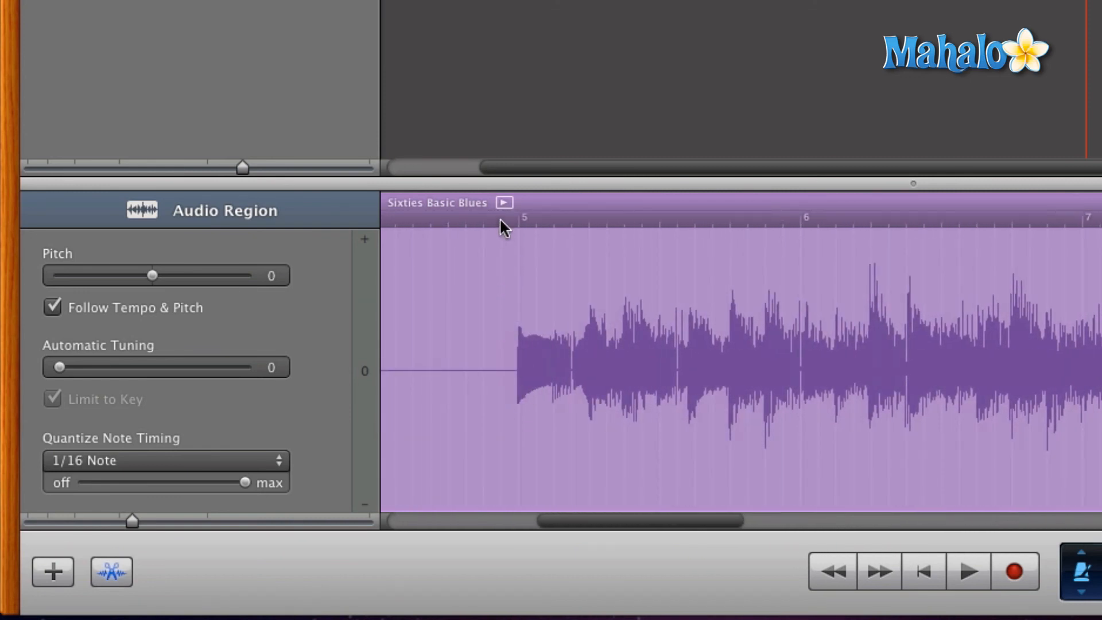
click(967, 570)
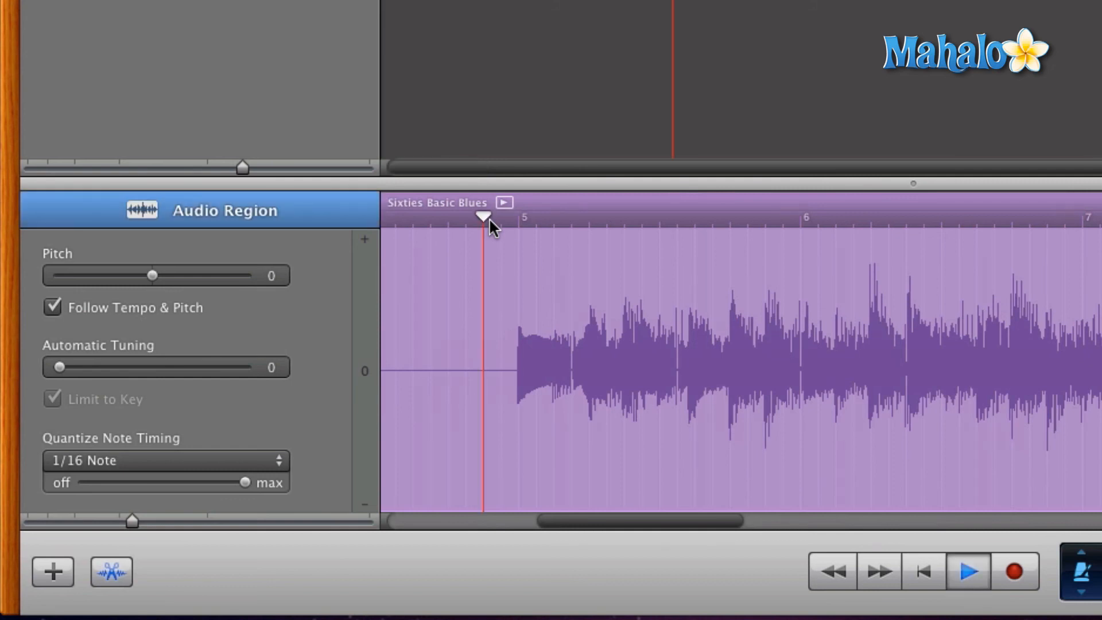
click(967, 570)
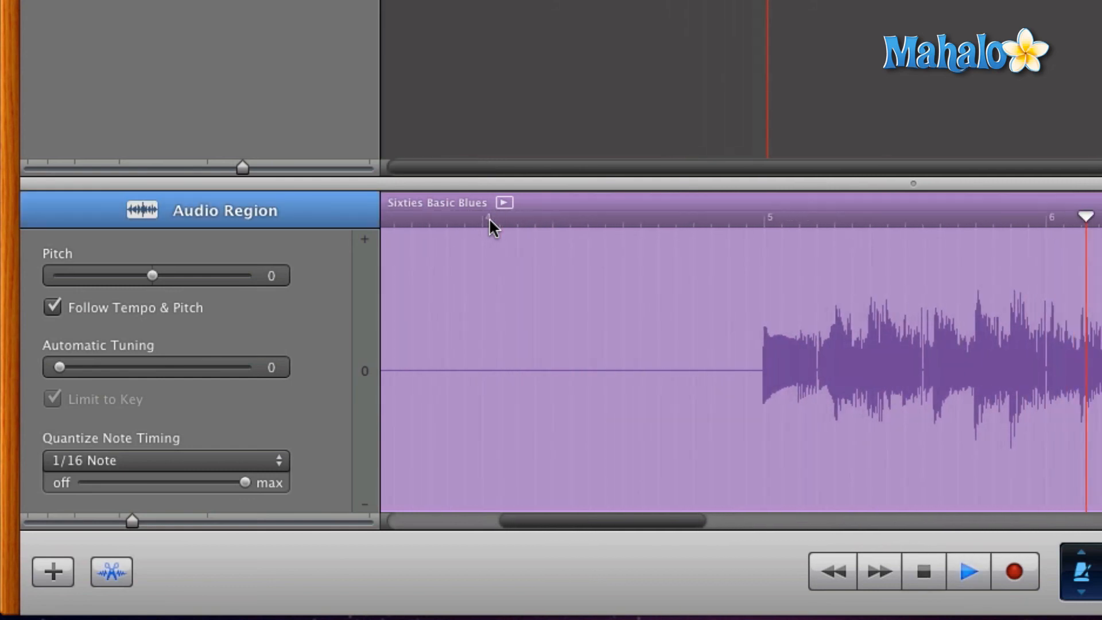
scroll(right, 3)
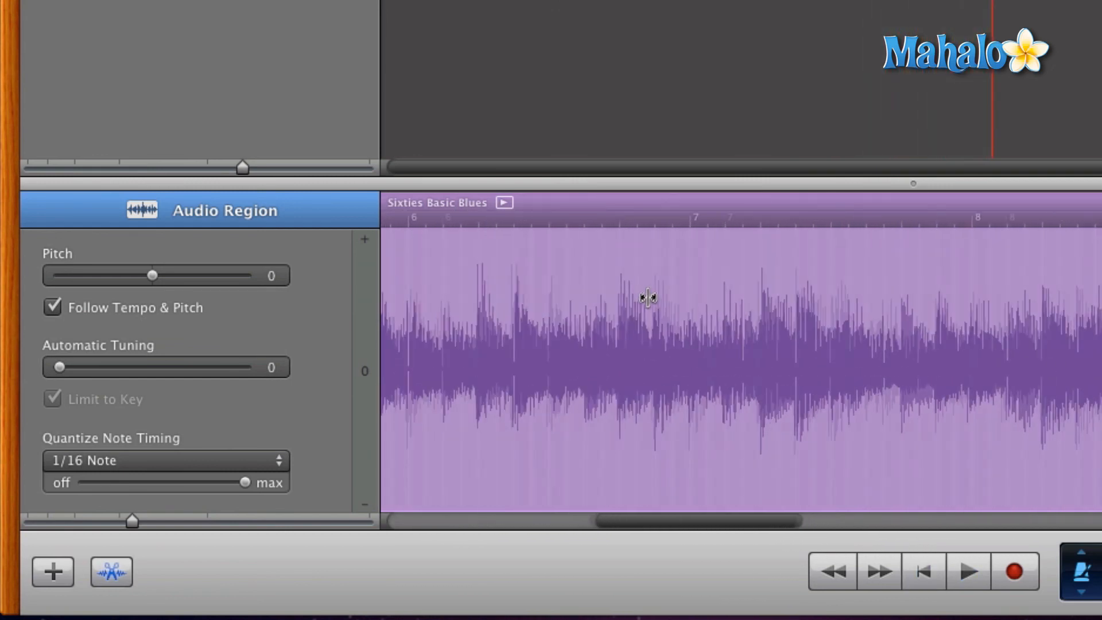
scroll(left, 3)
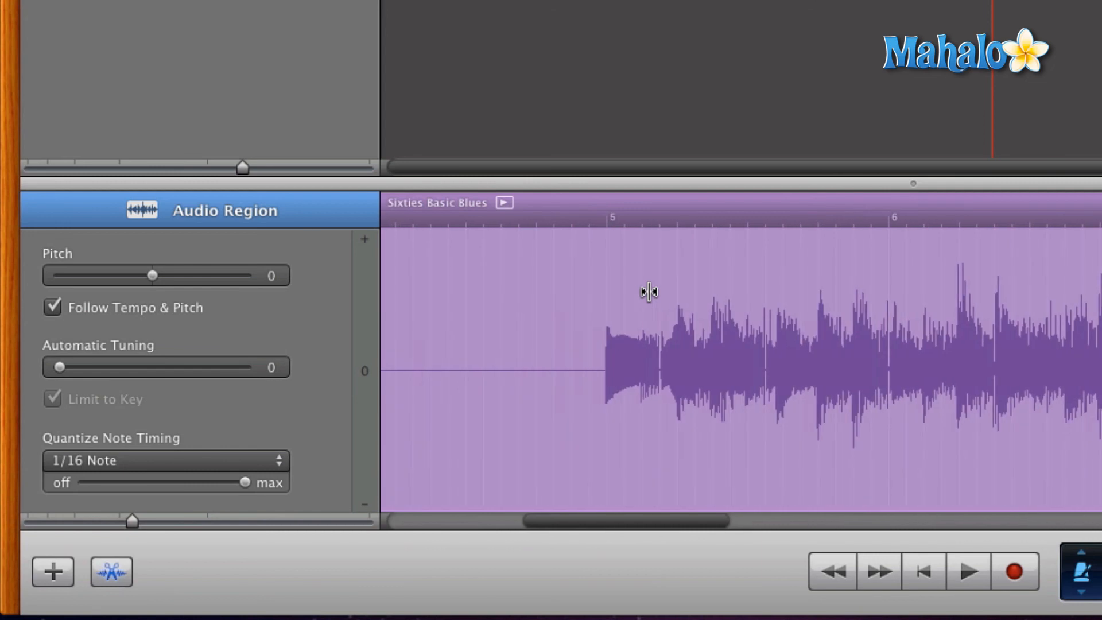